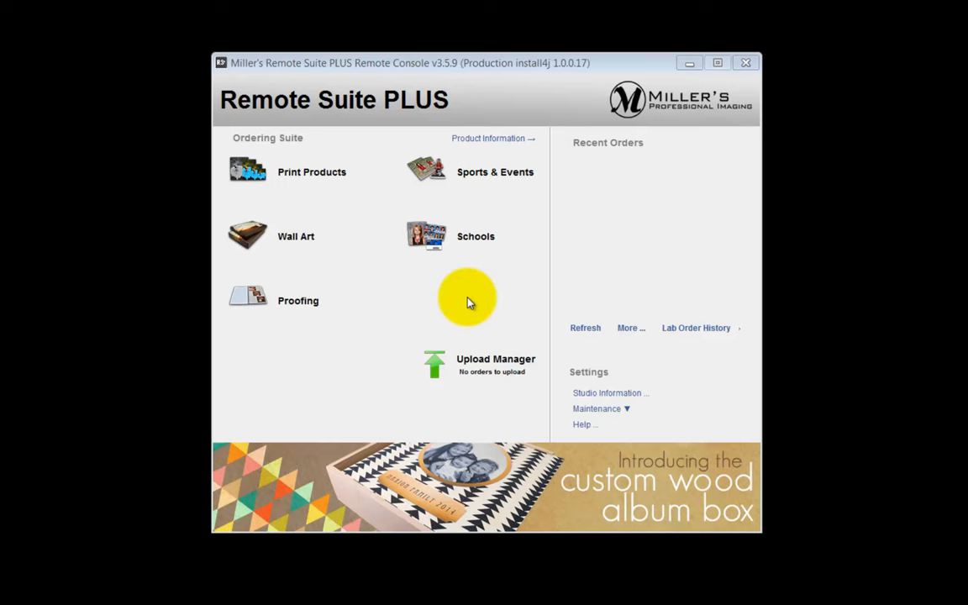
Launch the Schools ordering module from the Remote Console's Ordering Suite
click(475, 236)
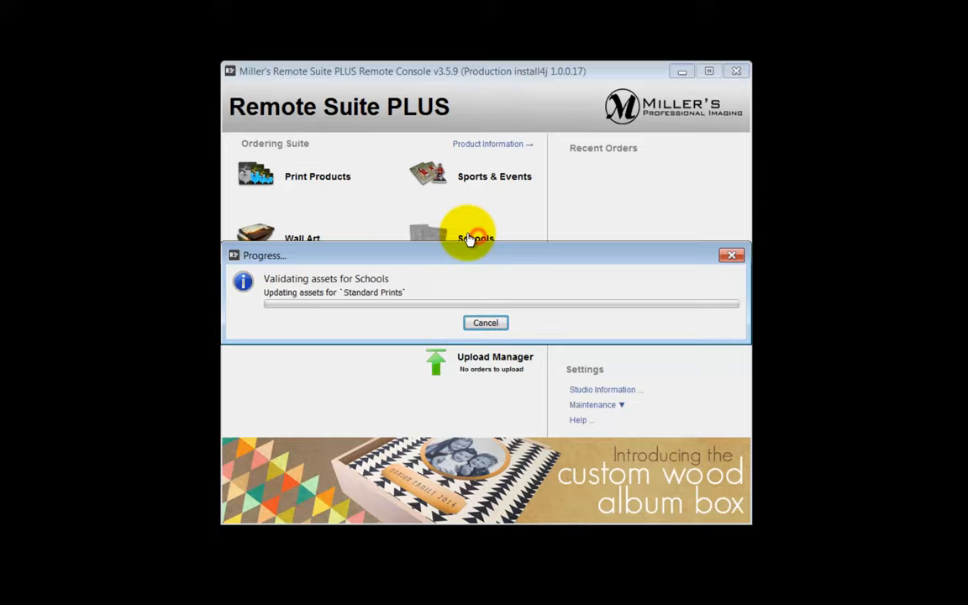
click(474, 238)
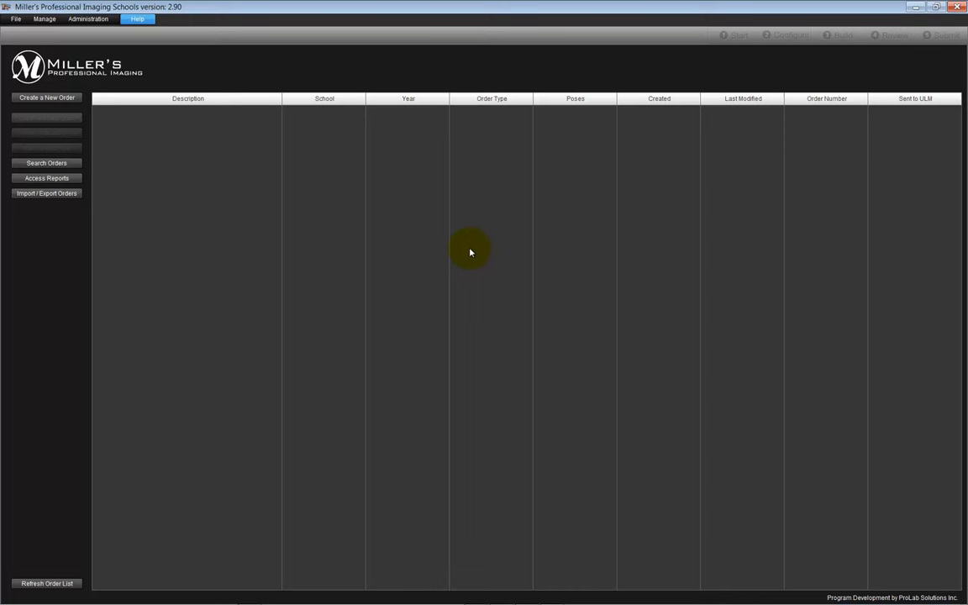
Create order 'Meadowlark Elem' for Meadowlark Elementary 2013-2014, marked as a proofing order
click(46, 98)
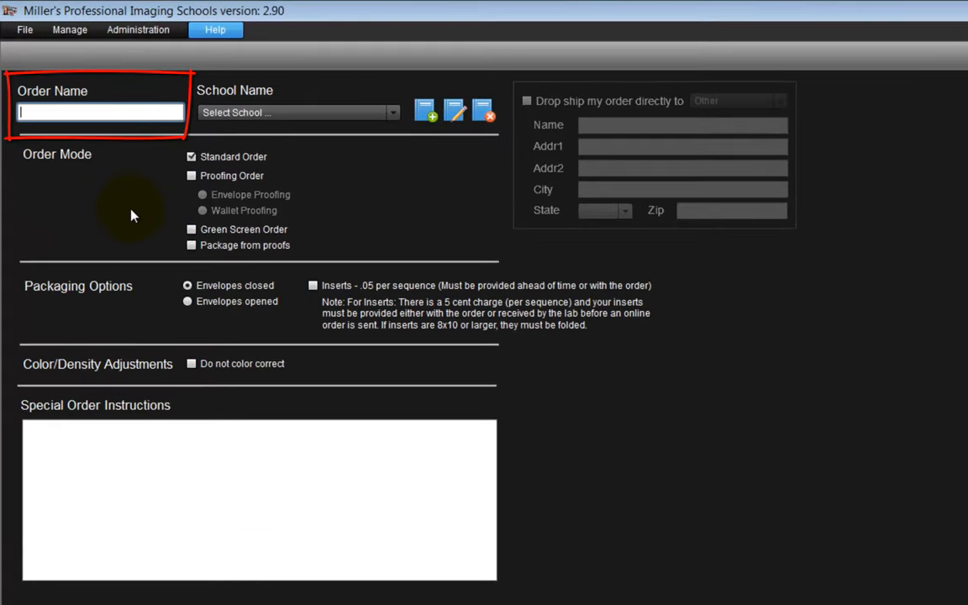
text(Meadowlark Elem)
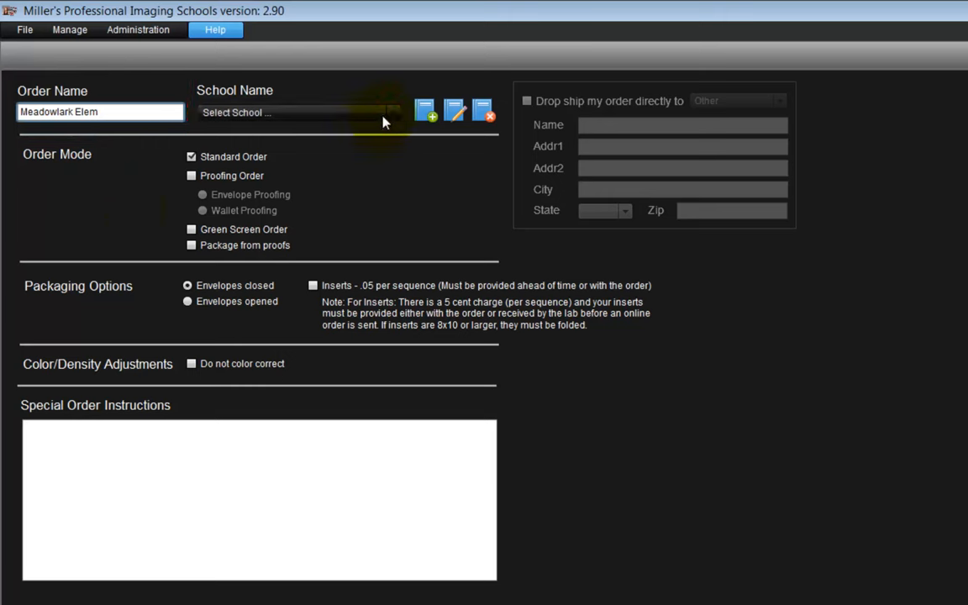
click(298, 112)
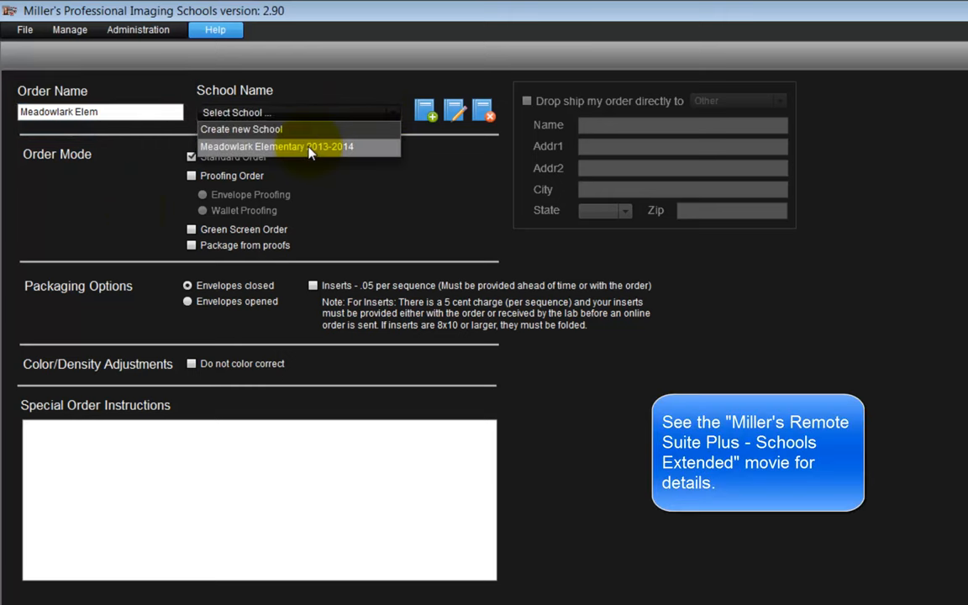
mouse_move(269, 129)
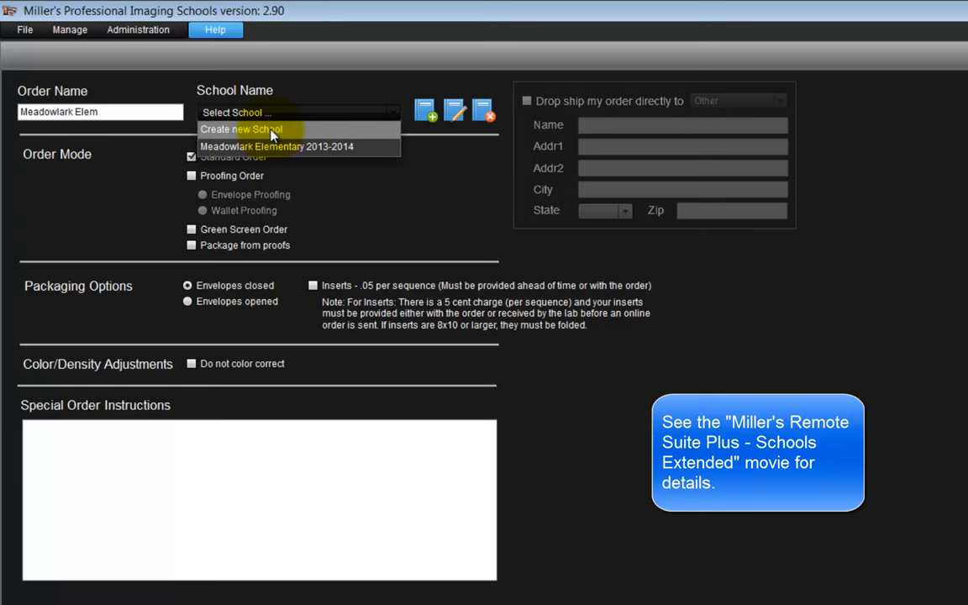
click(277, 147)
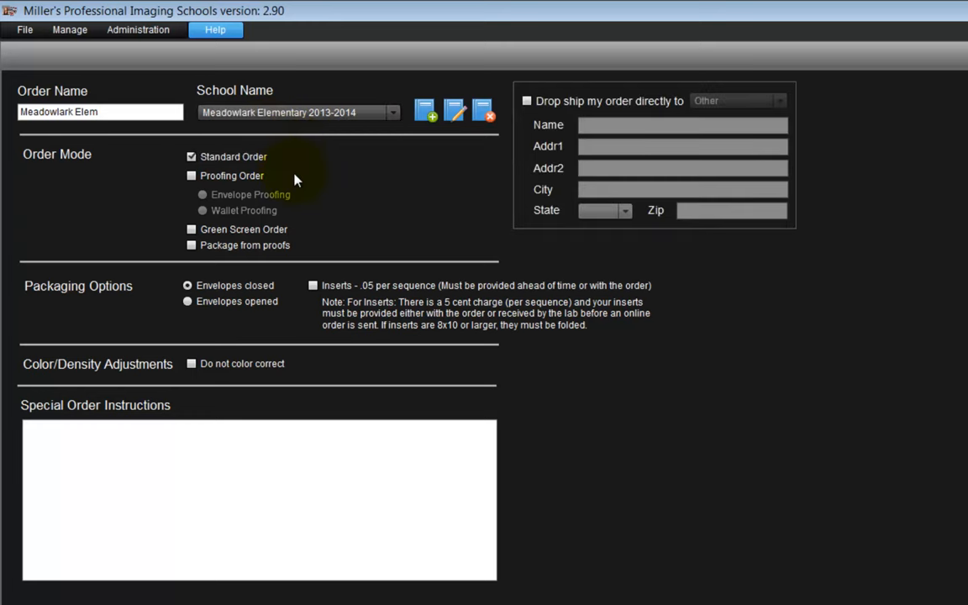
click(191, 176)
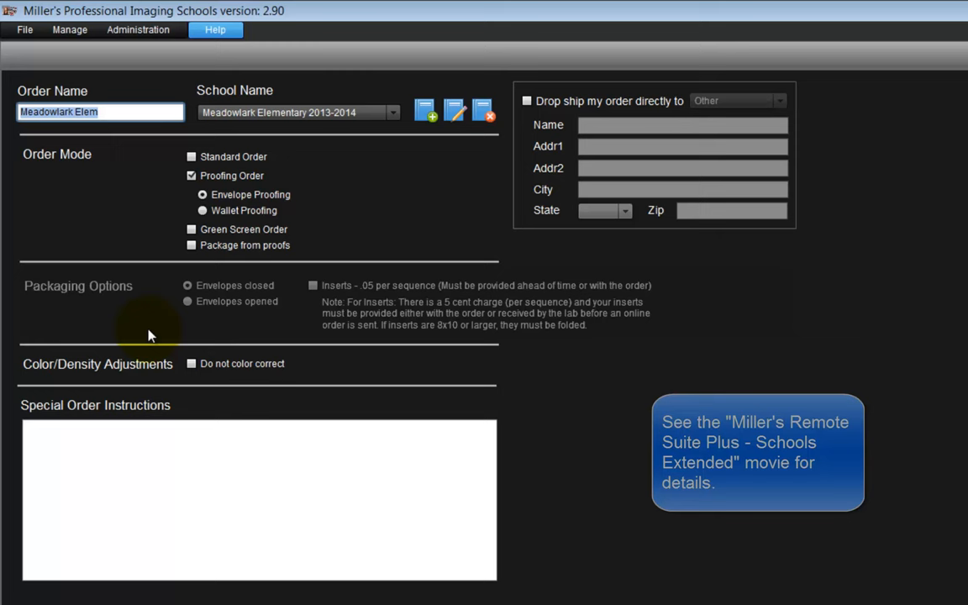
mouse_move(128, 381)
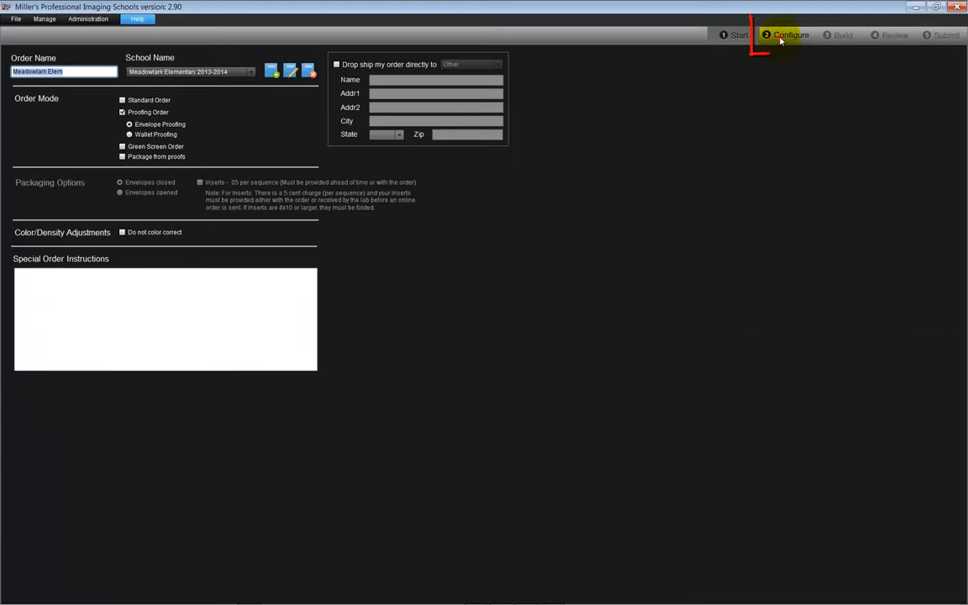
Go to the Configure step to reach the Setup Envelope Proof screen
click(790, 35)
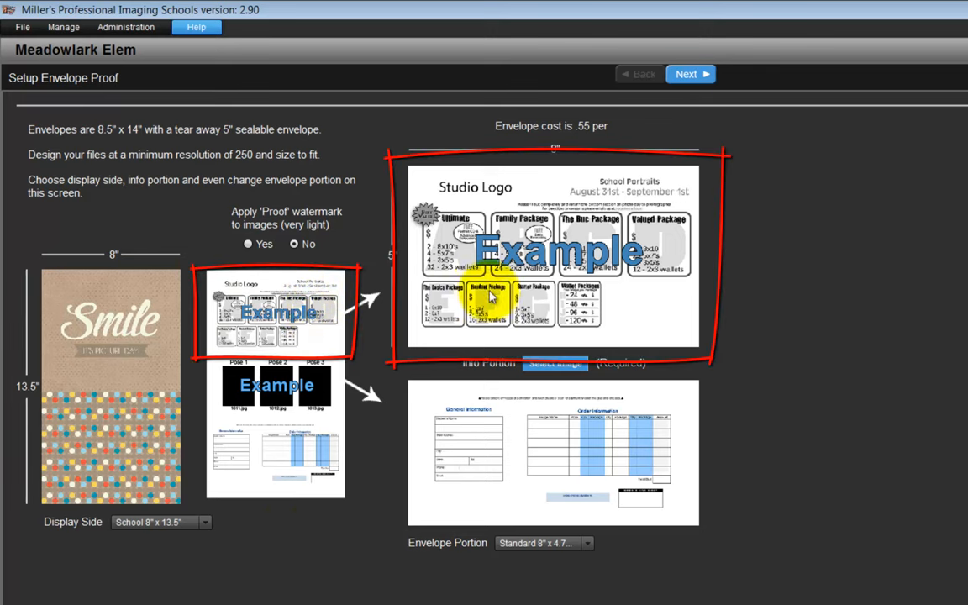
mouse_move(367, 356)
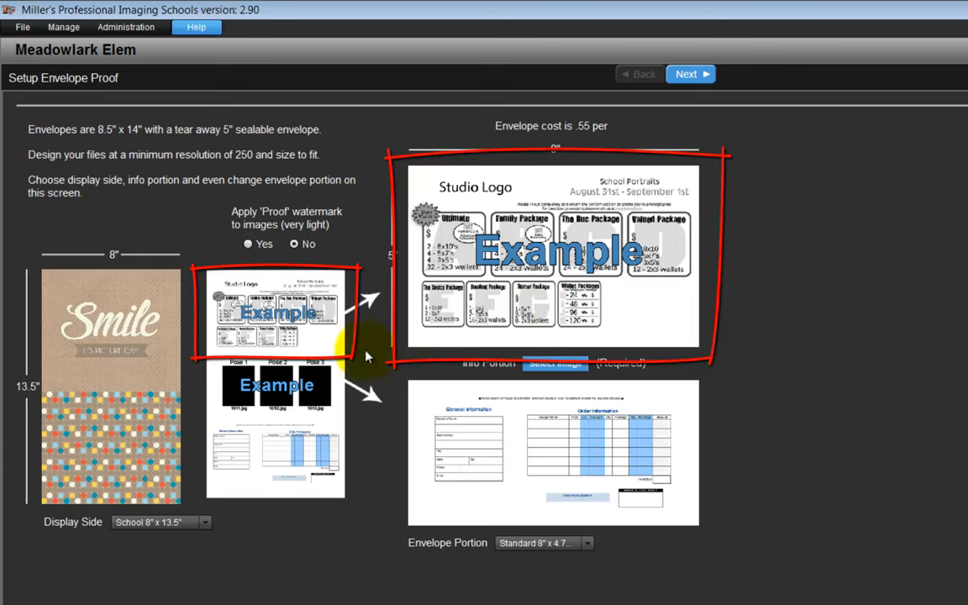
click(277, 385)
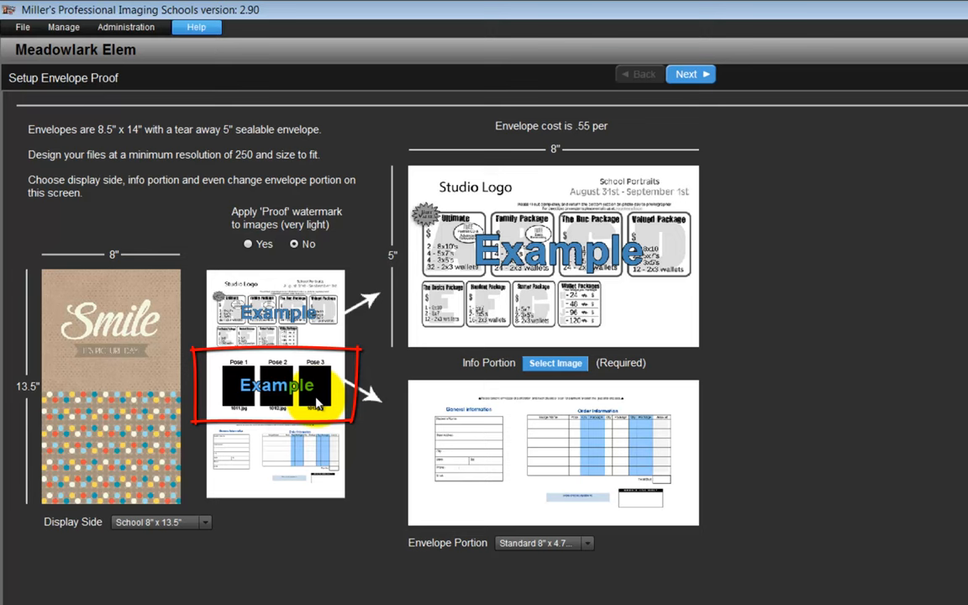
click(318, 462)
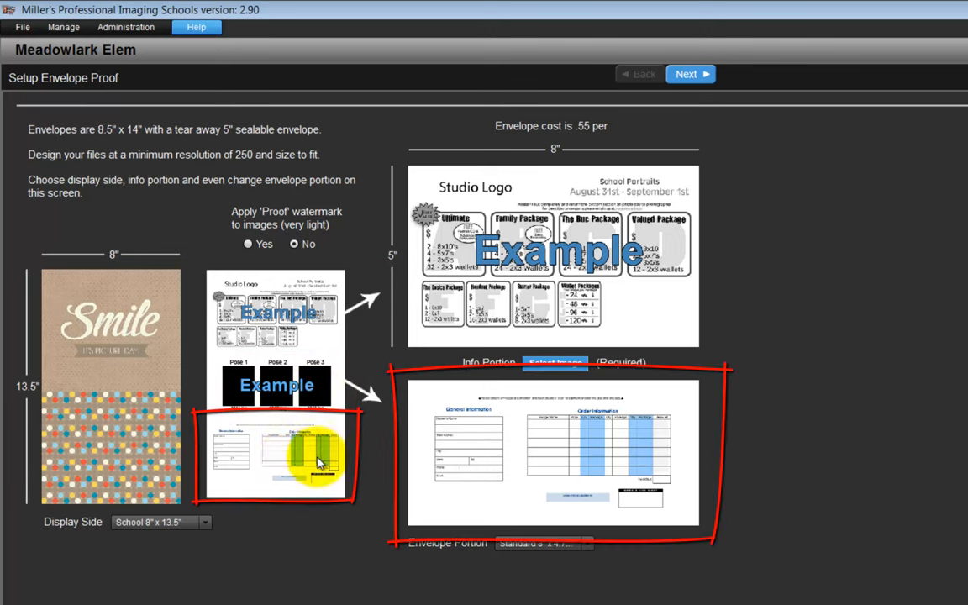
mouse_move(475, 409)
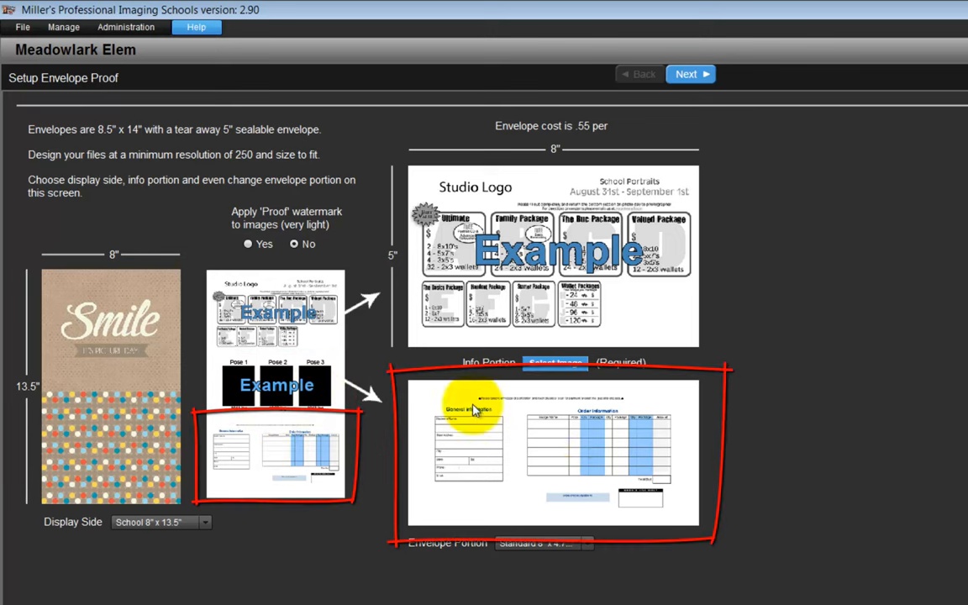
mouse_move(260, 467)
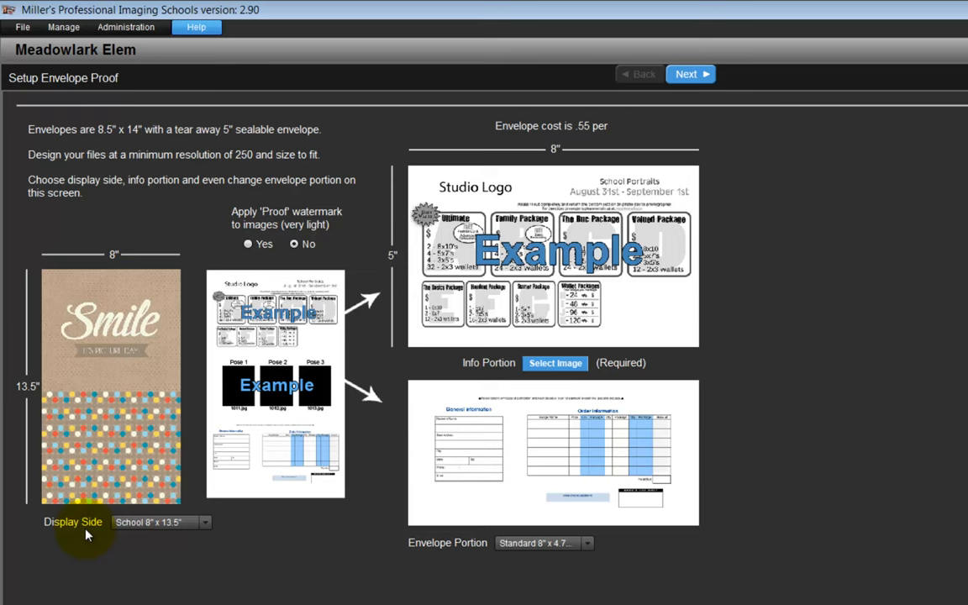
mouse_move(132, 303)
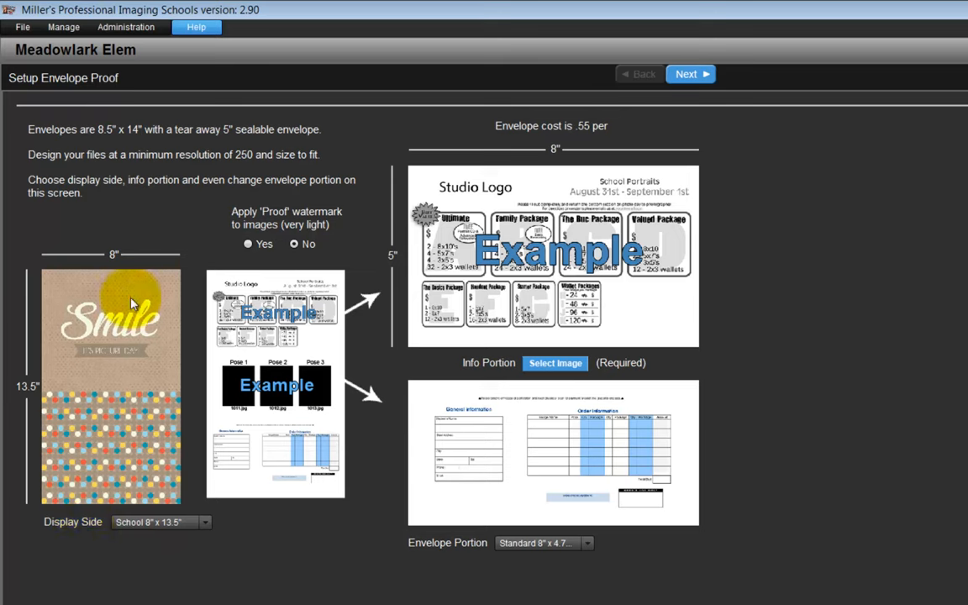
mouse_move(107, 483)
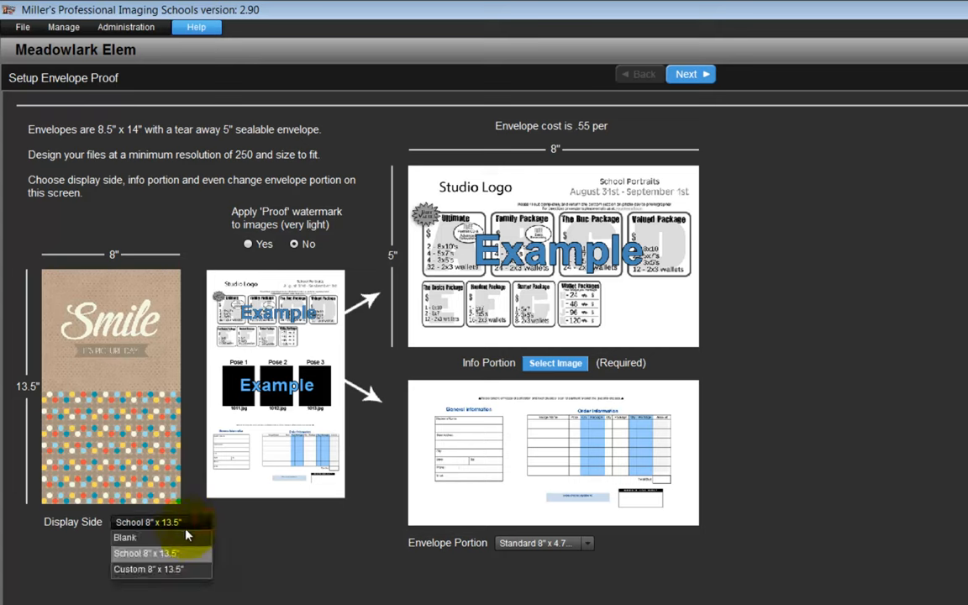
click(124, 537)
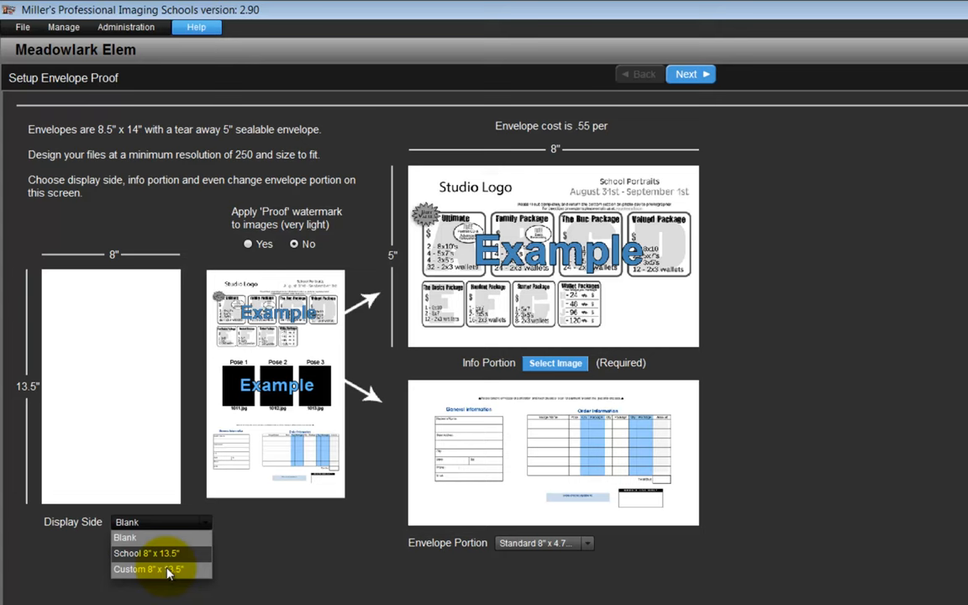
click(149, 569)
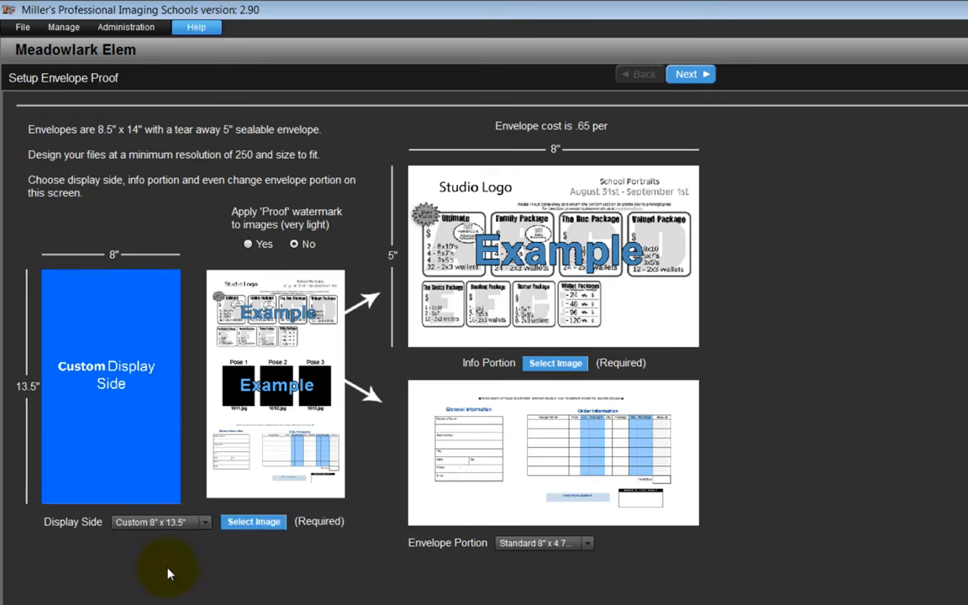
mouse_move(120, 274)
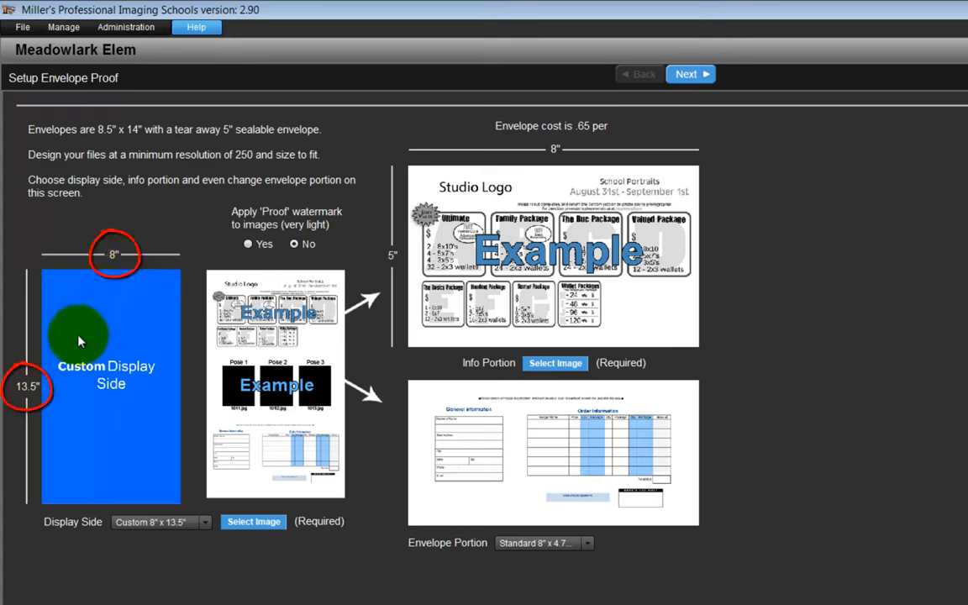
mouse_move(120, 281)
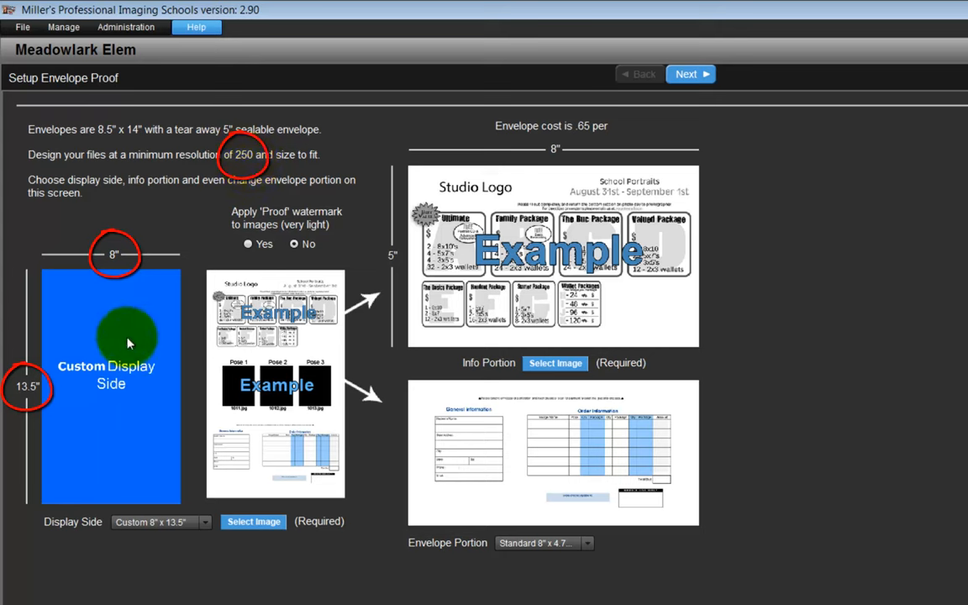
mouse_move(179, 446)
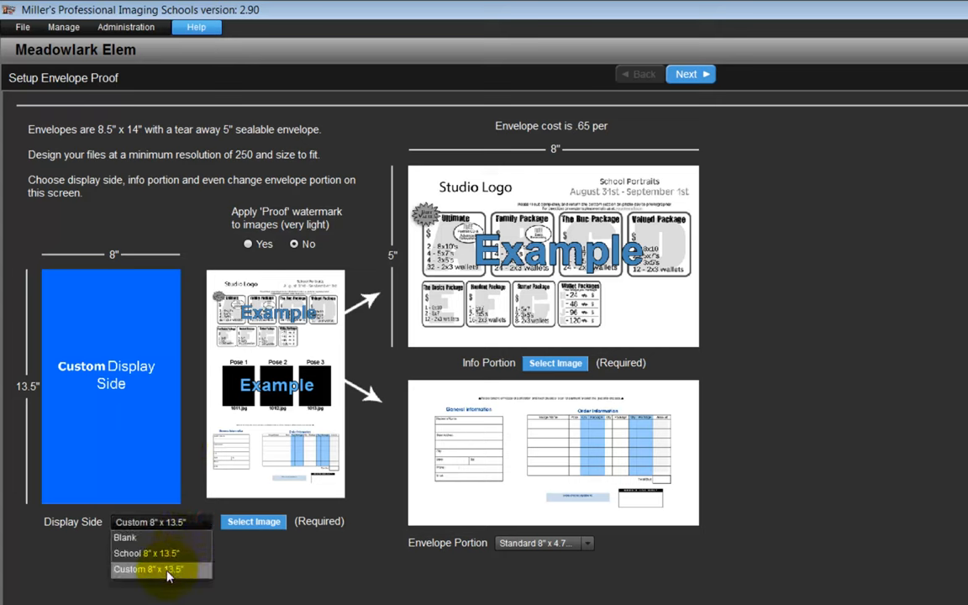
click(149, 569)
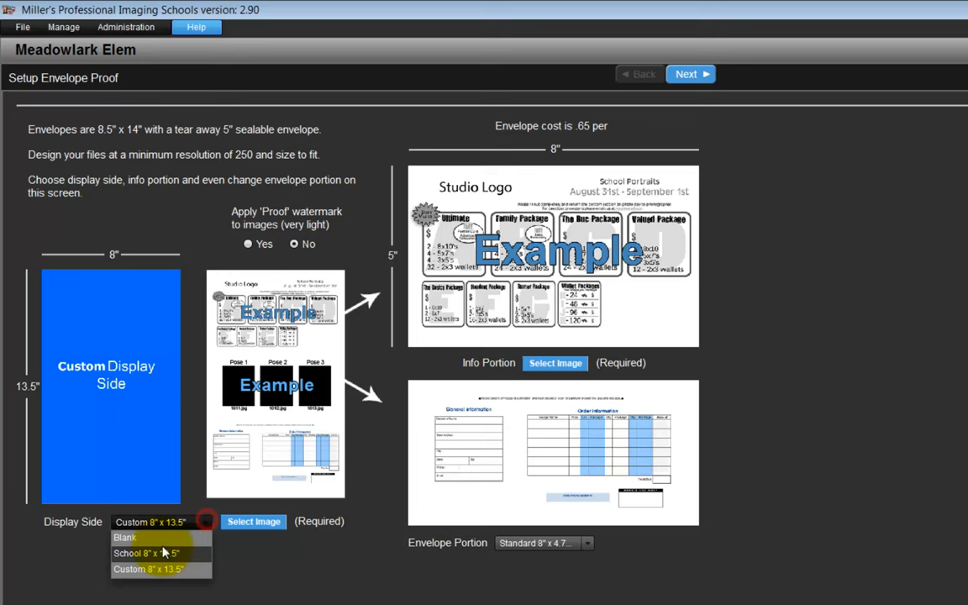
click(147, 553)
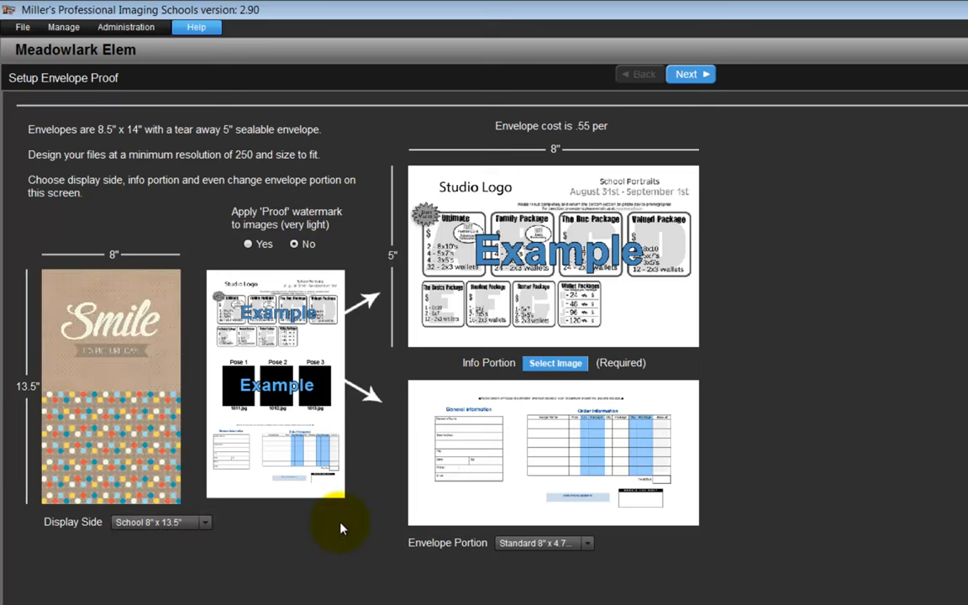
mouse_move(289, 294)
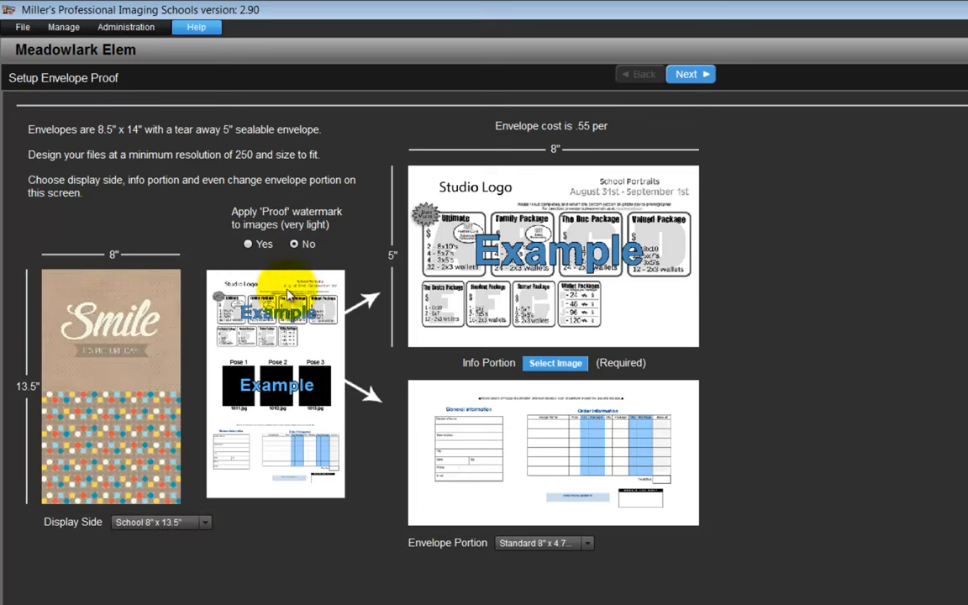
mouse_move(600, 250)
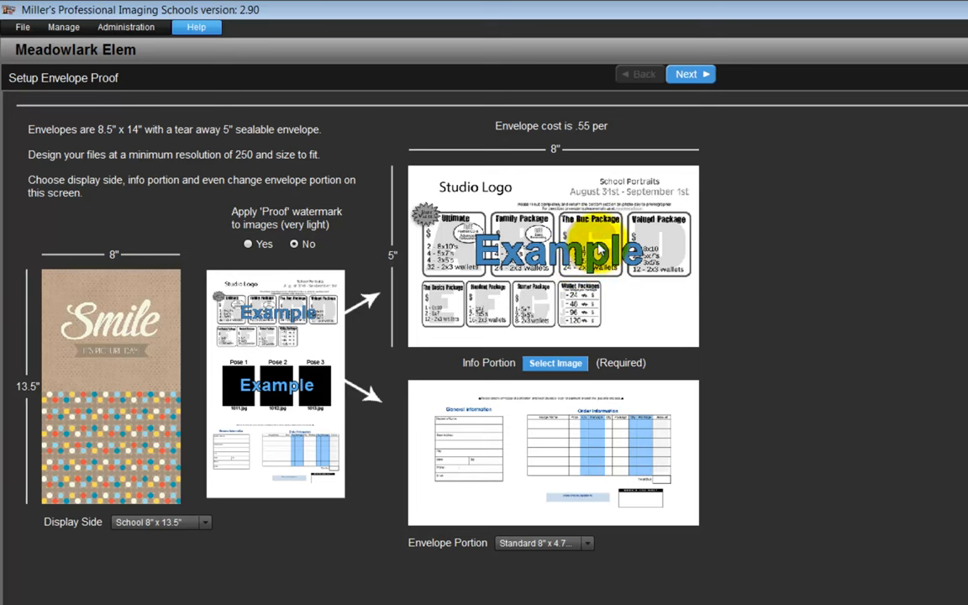
mouse_move(483, 295)
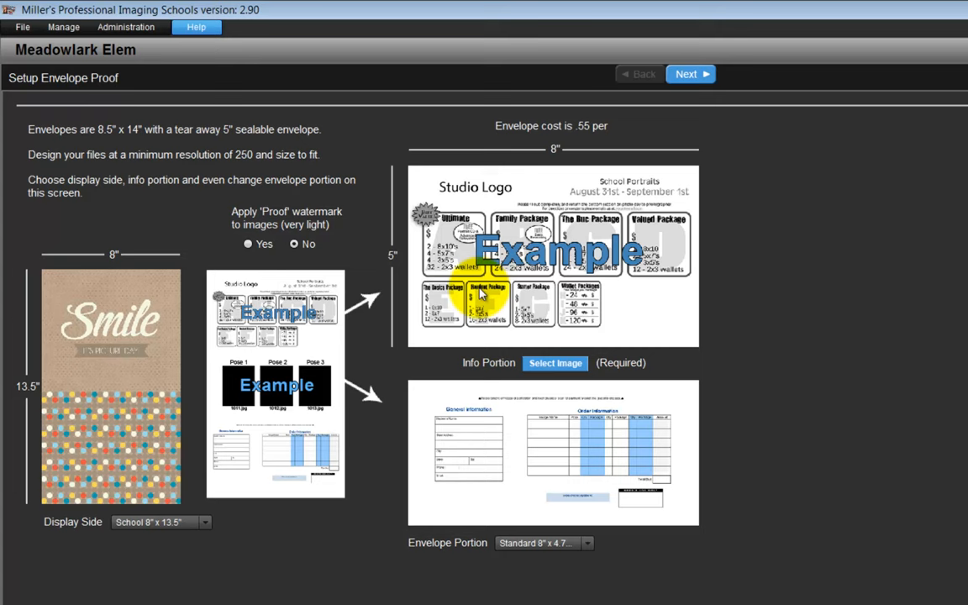
mouse_move(554, 162)
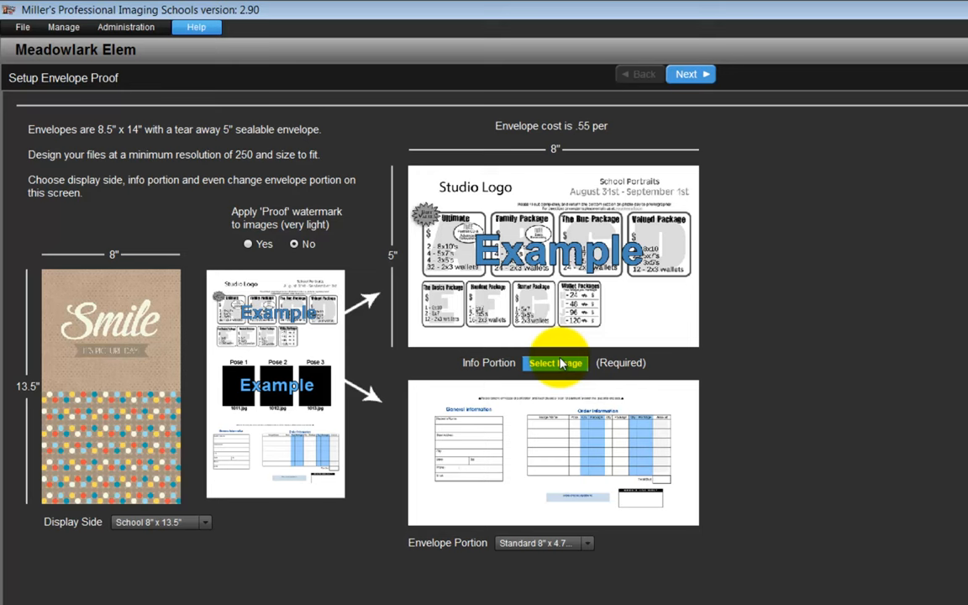
Set 1Packages.jpg from the MeadowlarkElem folder as the info portion image
click(554, 362)
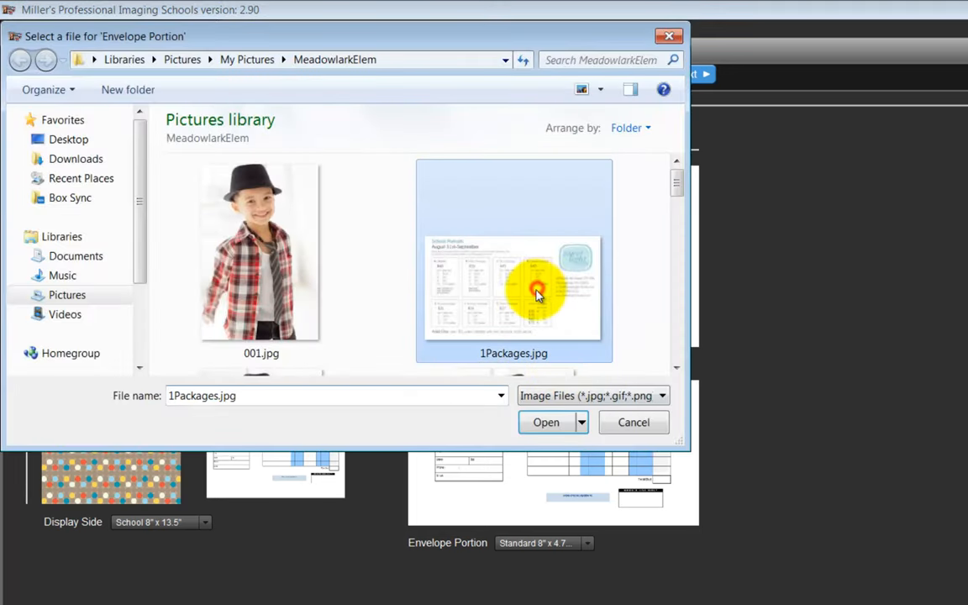
click(545, 422)
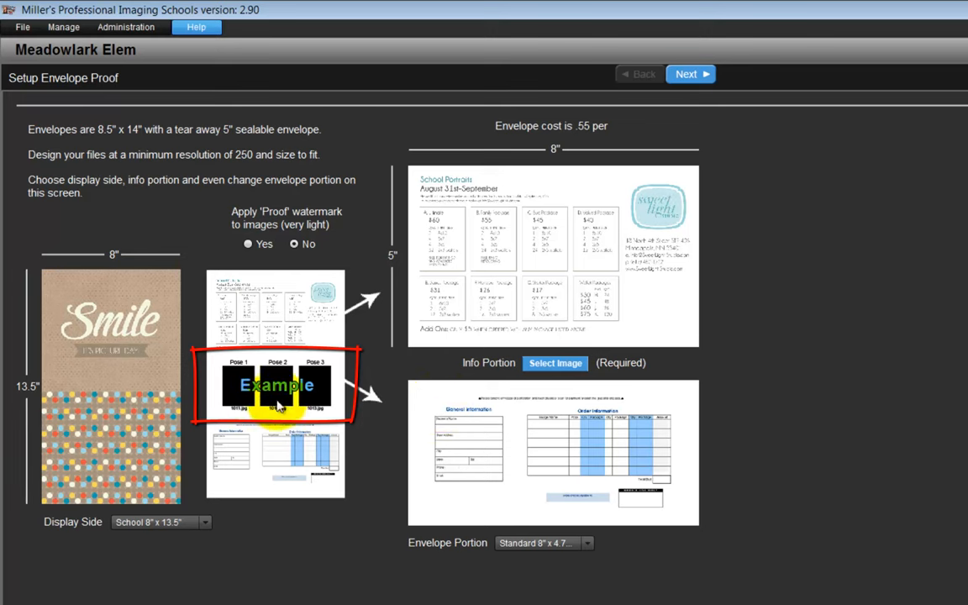
mouse_move(328, 412)
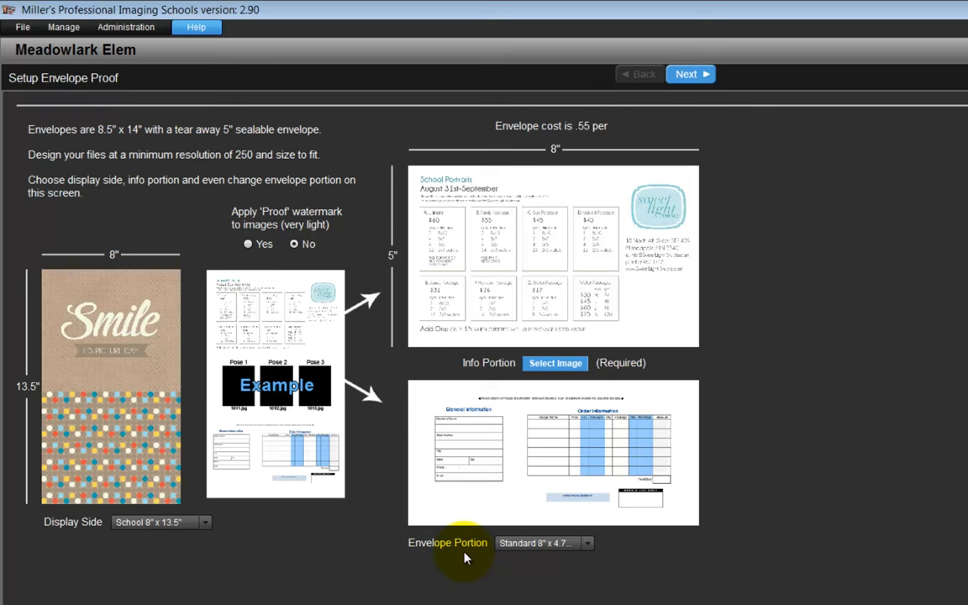
Keep the Standard envelope portion and set the Proof watermark to No
click(586, 543)
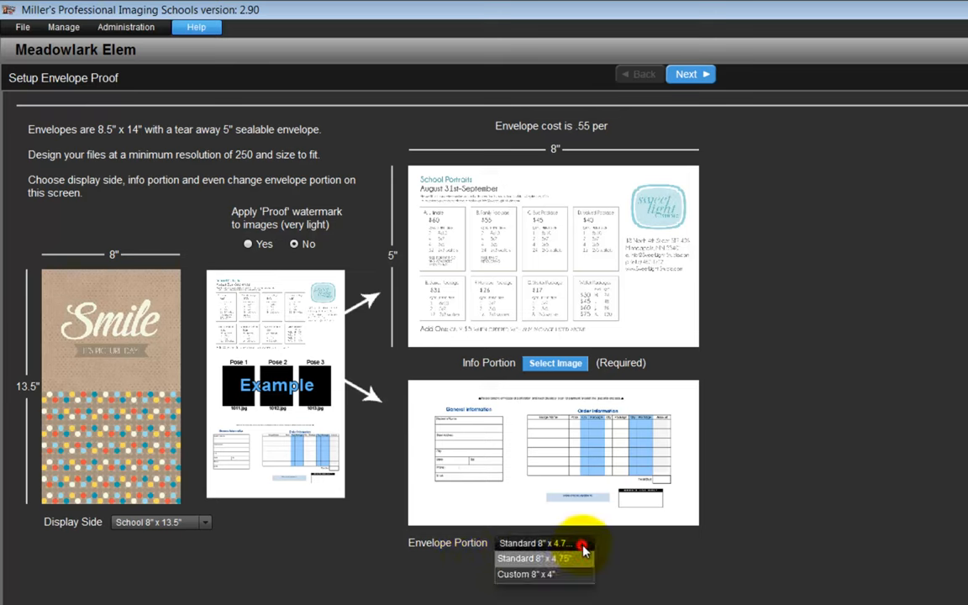
mouse_move(569, 559)
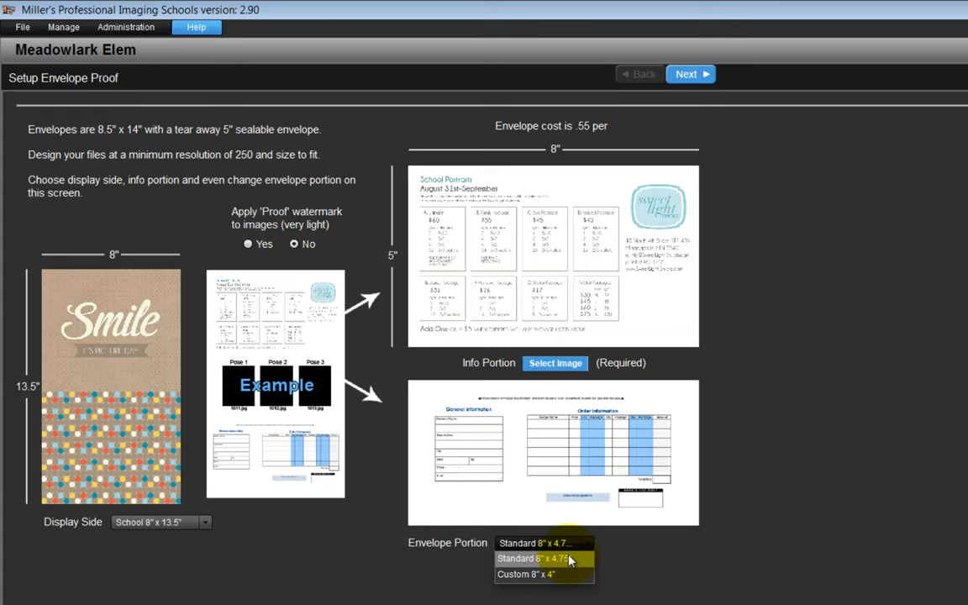
mouse_move(542, 574)
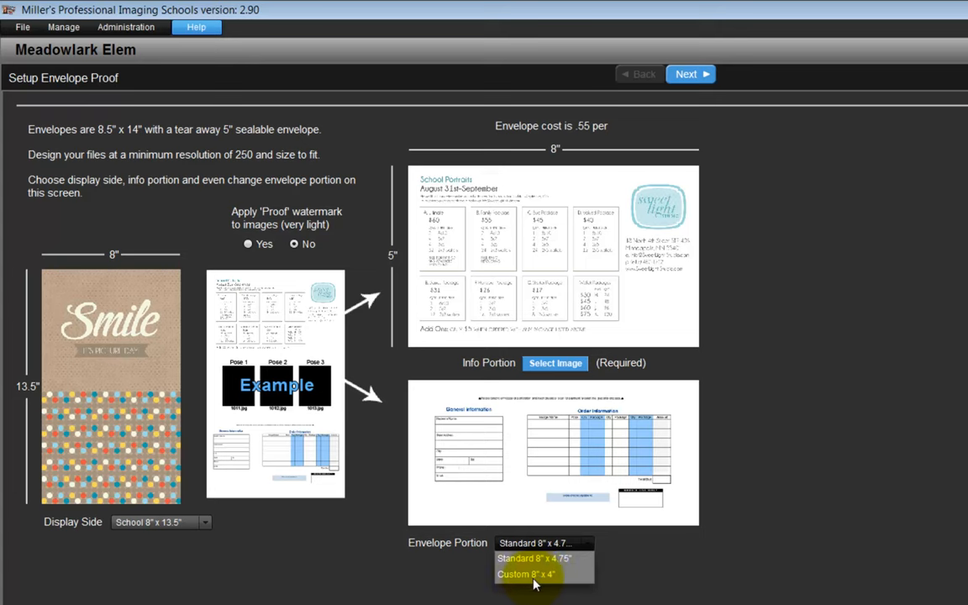
mouse_move(550, 583)
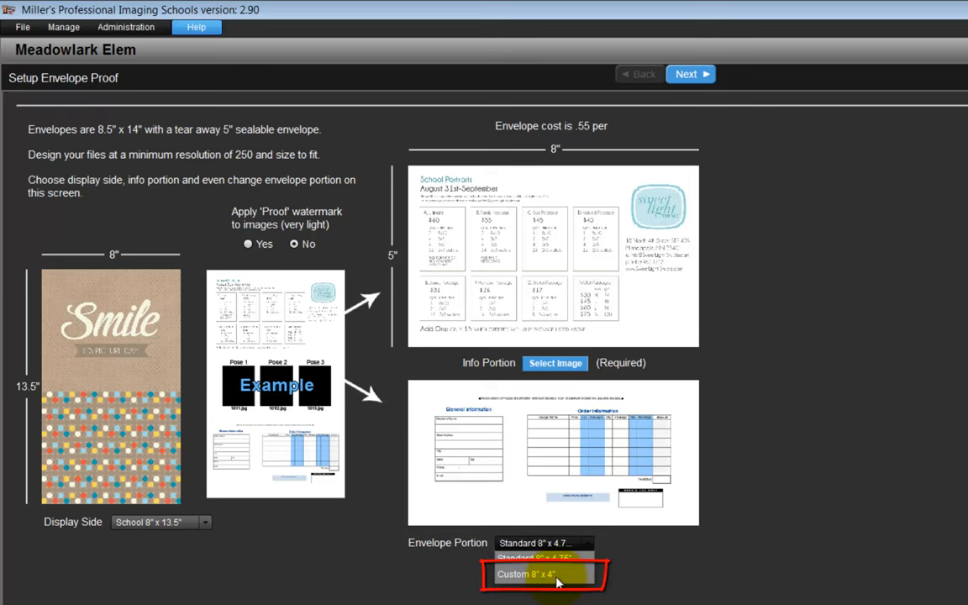
mouse_move(241, 168)
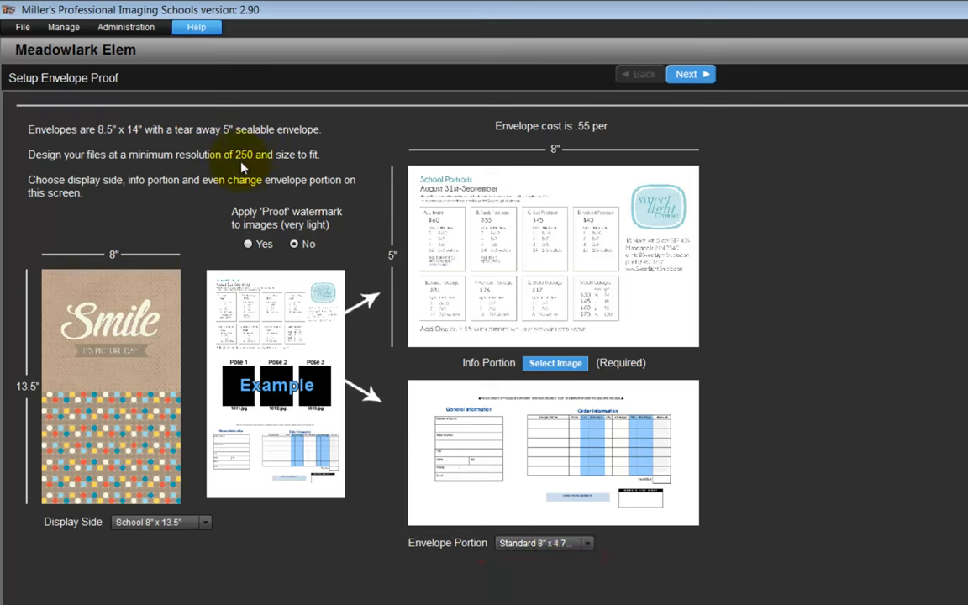
mouse_move(582, 505)
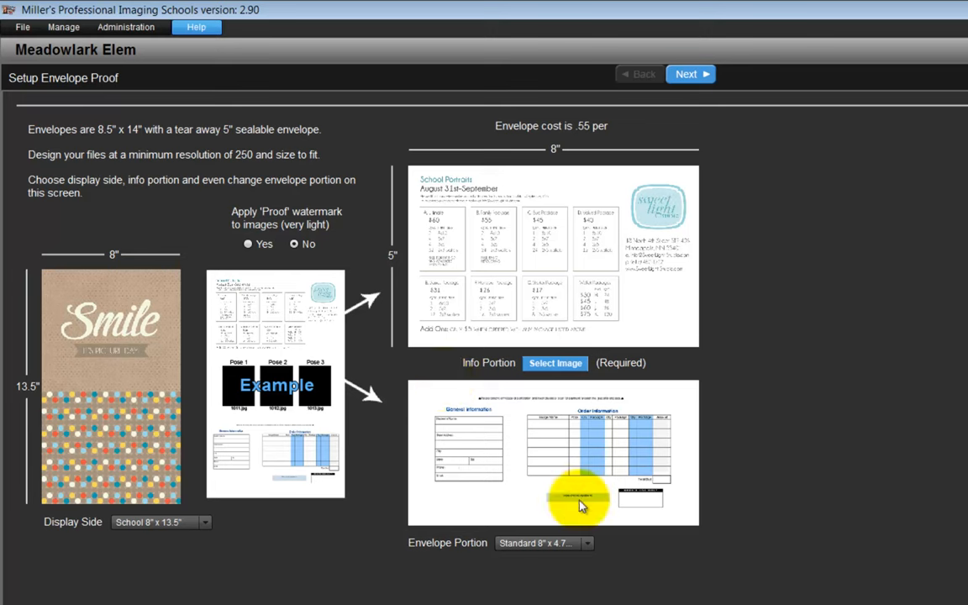
click(586, 543)
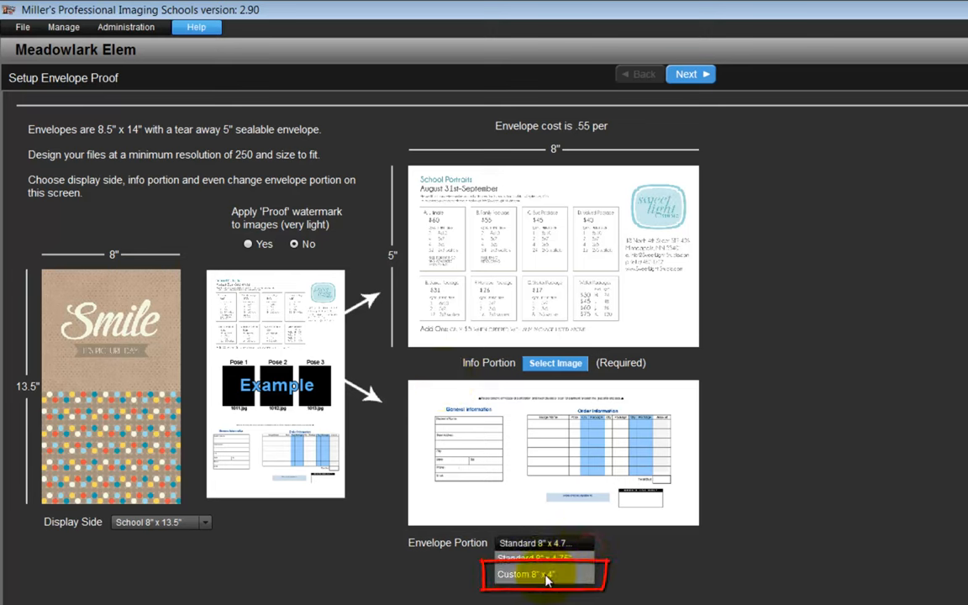
click(526, 574)
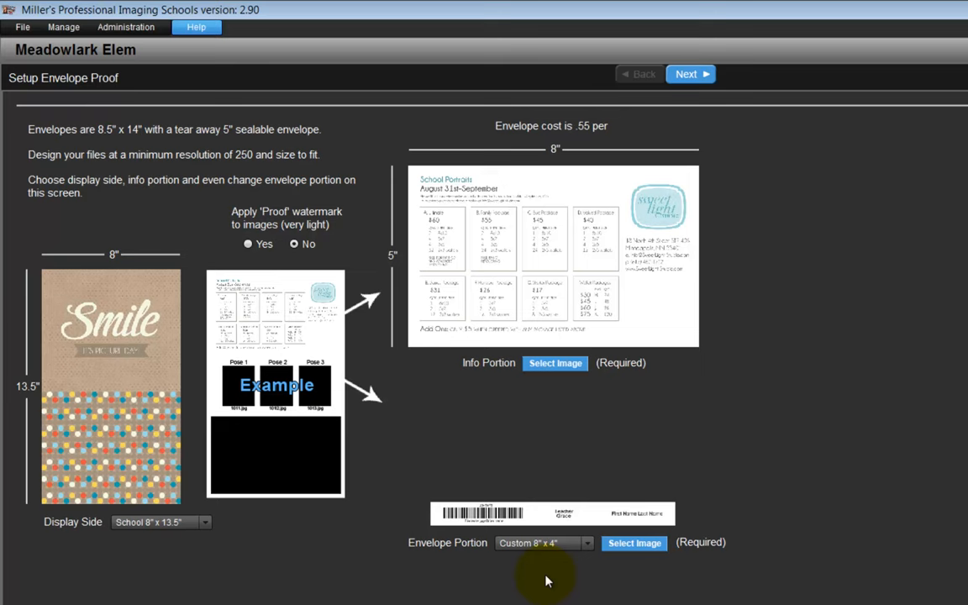
mouse_move(634, 542)
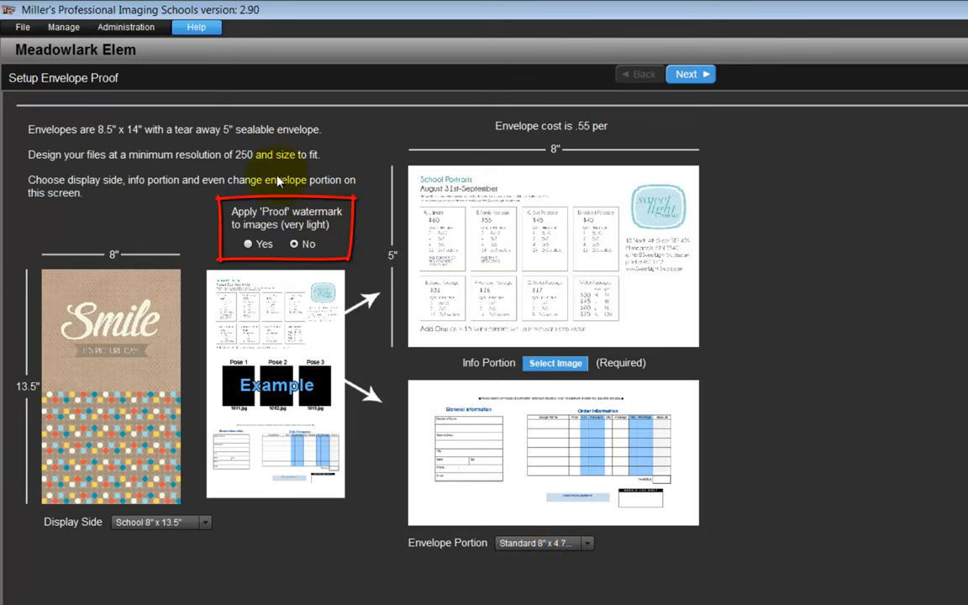
click(247, 244)
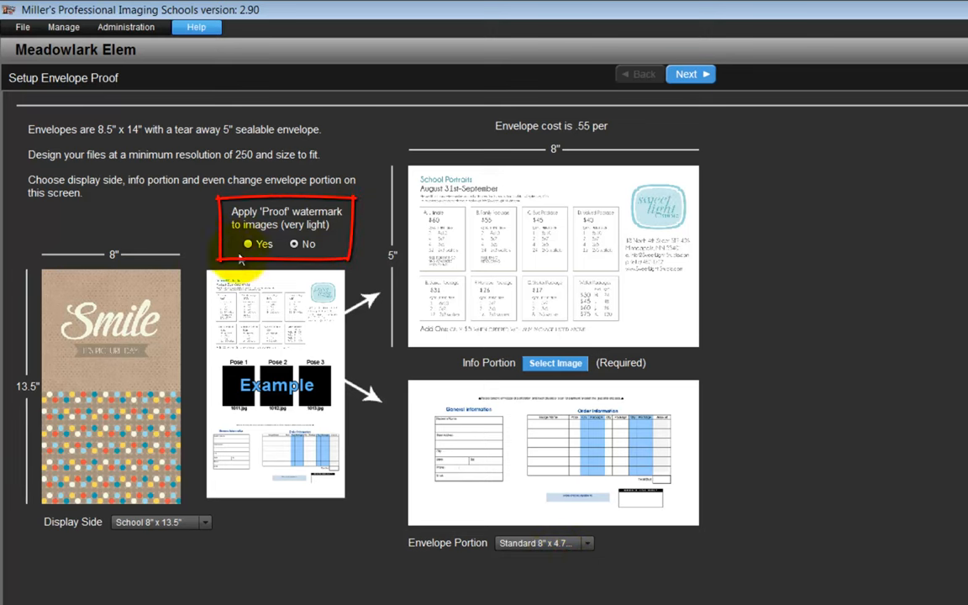
click(294, 244)
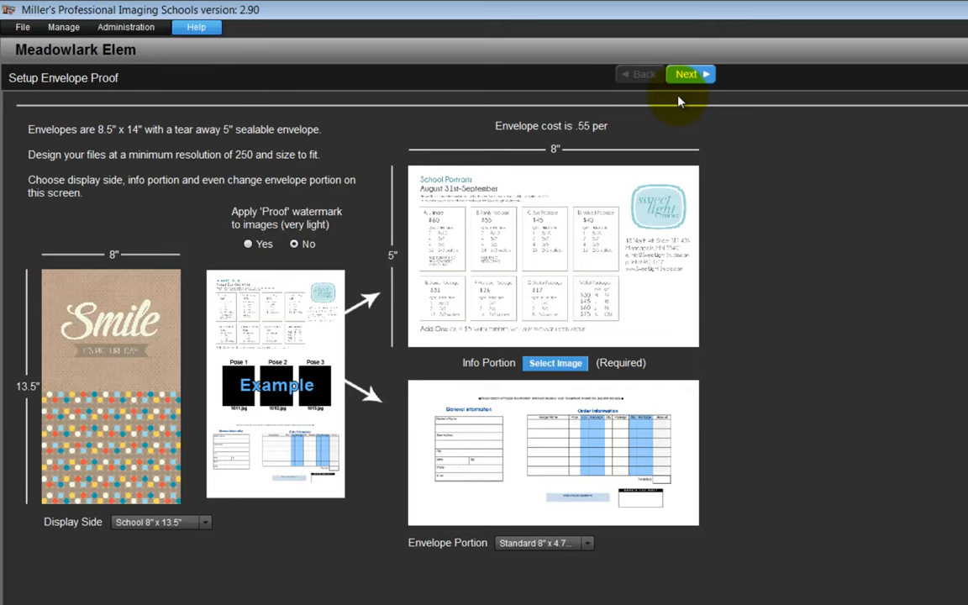
Advance past envelope setup, Zenfolio hosting and service items to CSV import
click(689, 74)
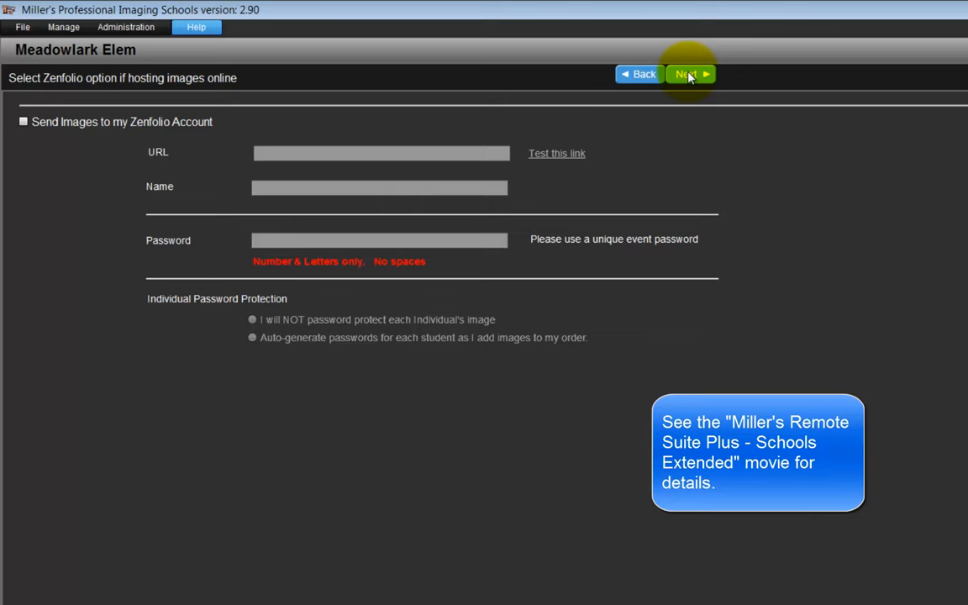
click(687, 74)
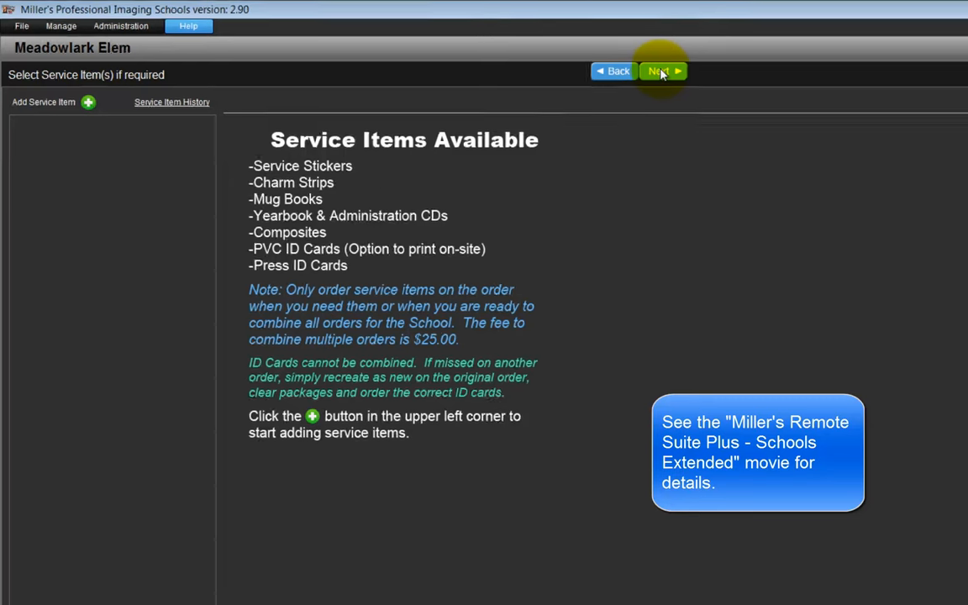
click(658, 70)
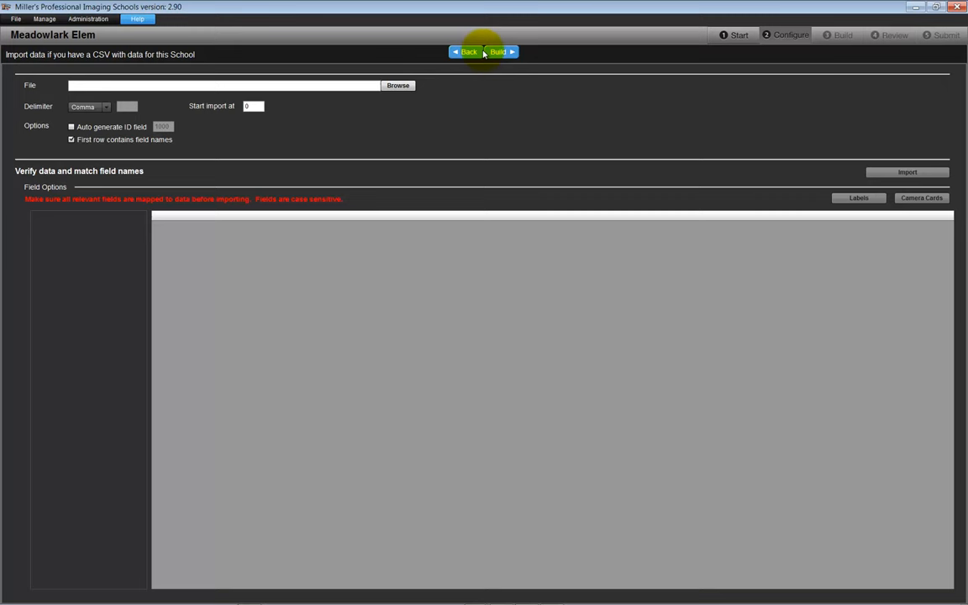
mouse_move(400, 107)
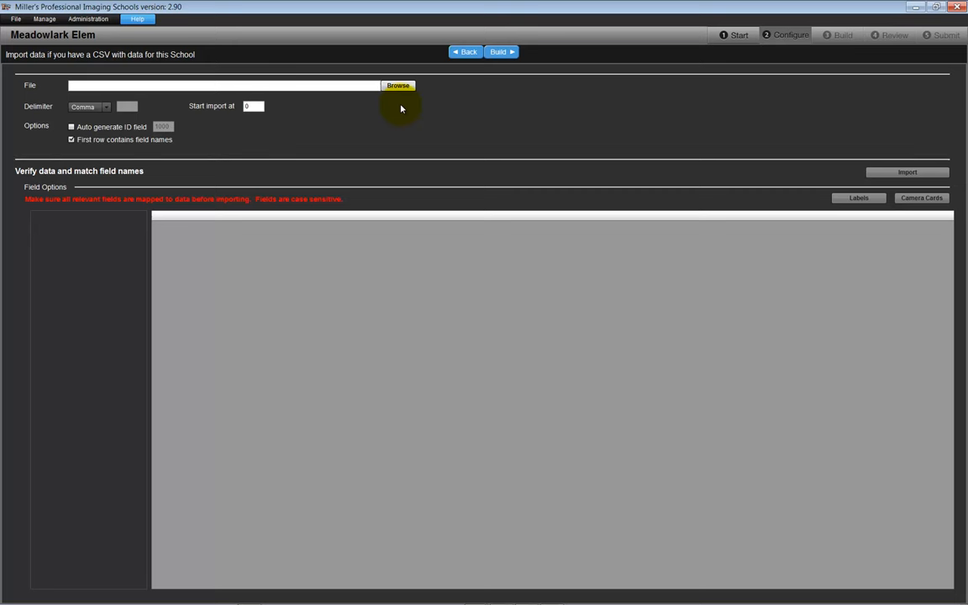
Import the 48 student records from MeadowlarkDataFile.csv and acknowledge the confirmation
click(397, 85)
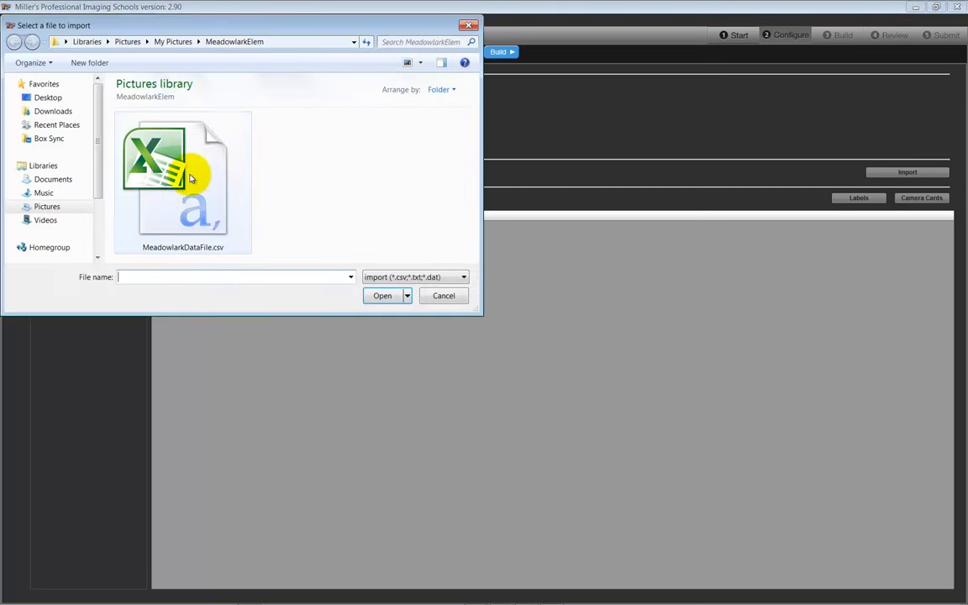
click(183, 176)
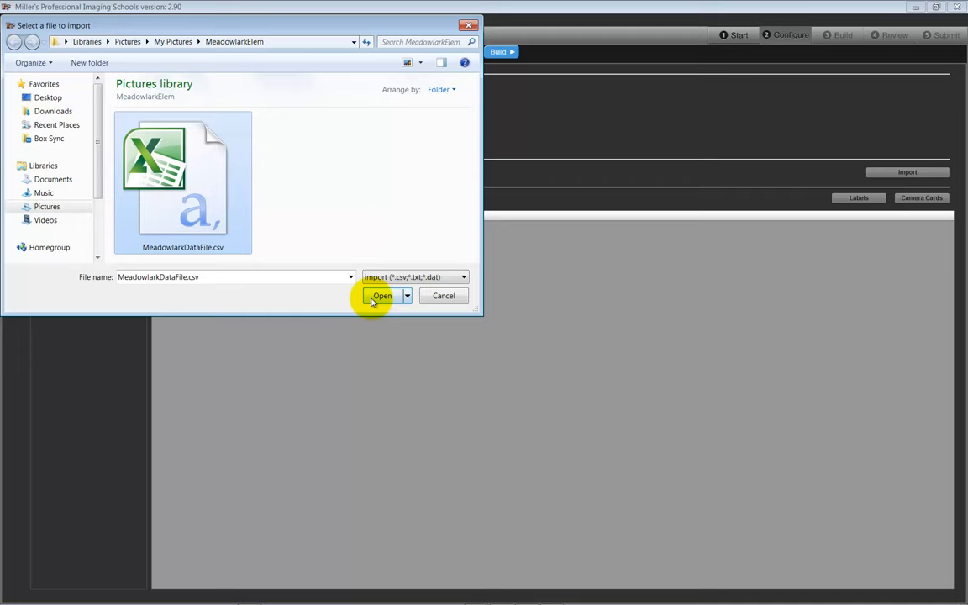
click(382, 295)
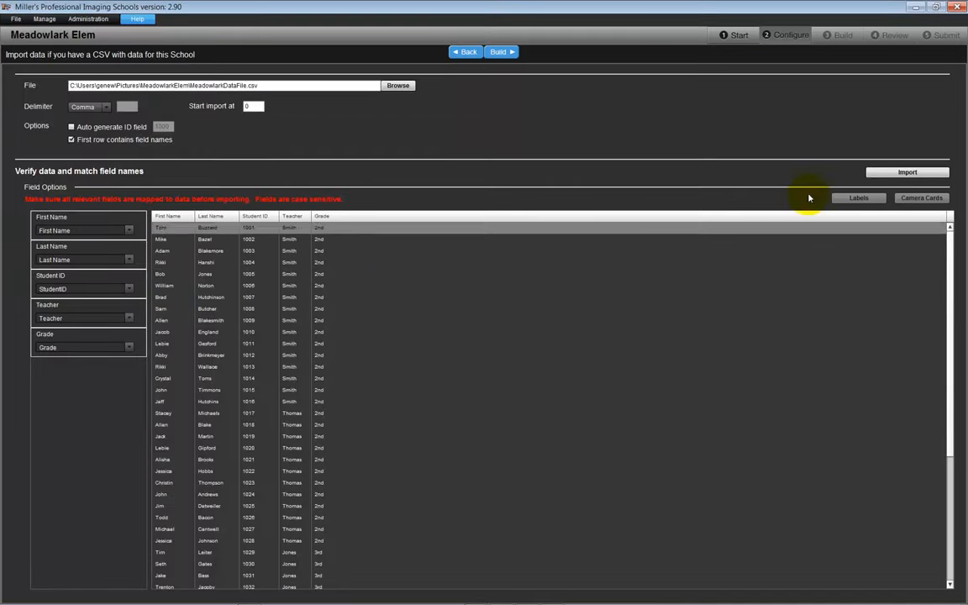
click(906, 172)
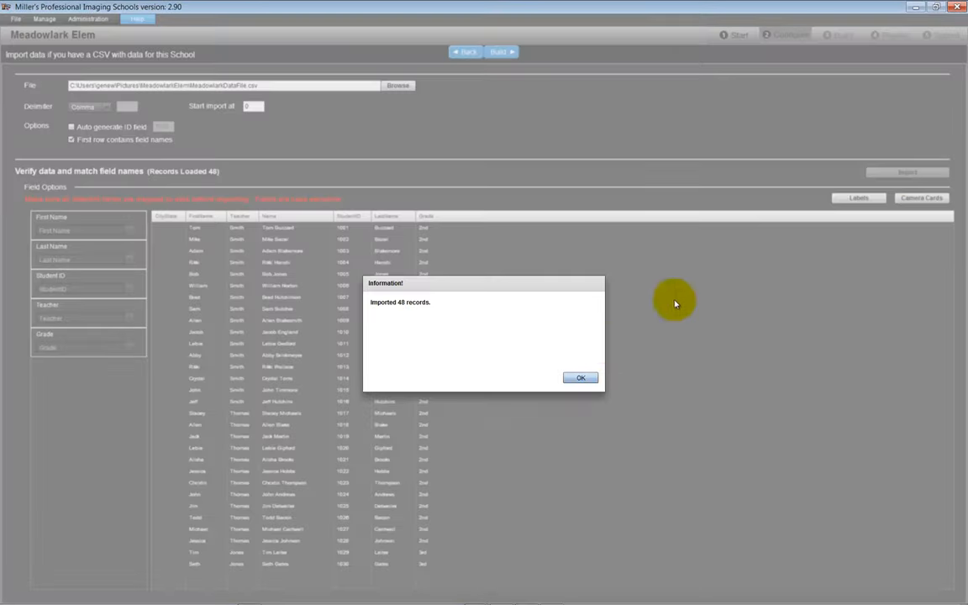
click(580, 377)
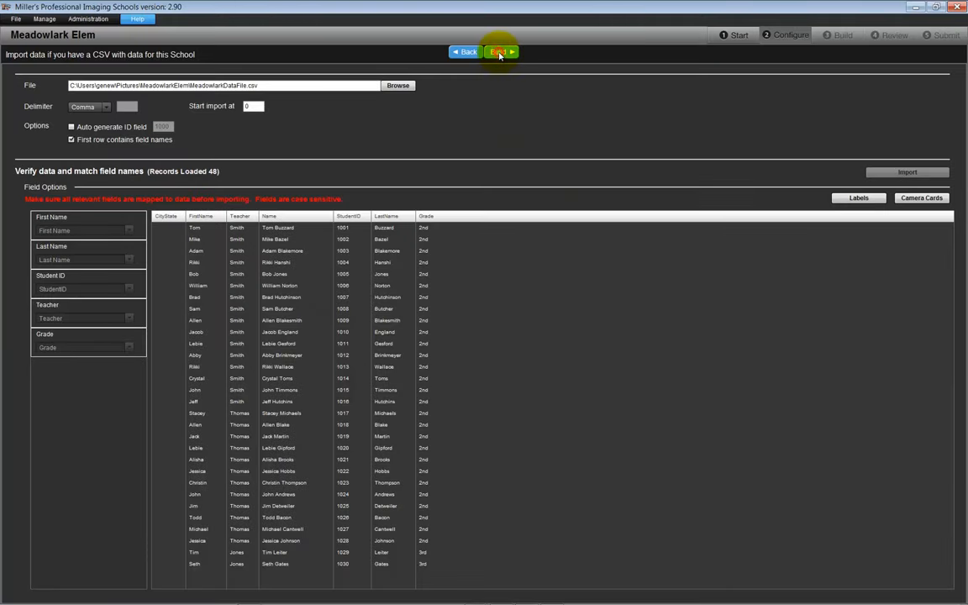
Open the Build step with the MeadowlarkElem folder as image source
click(497, 52)
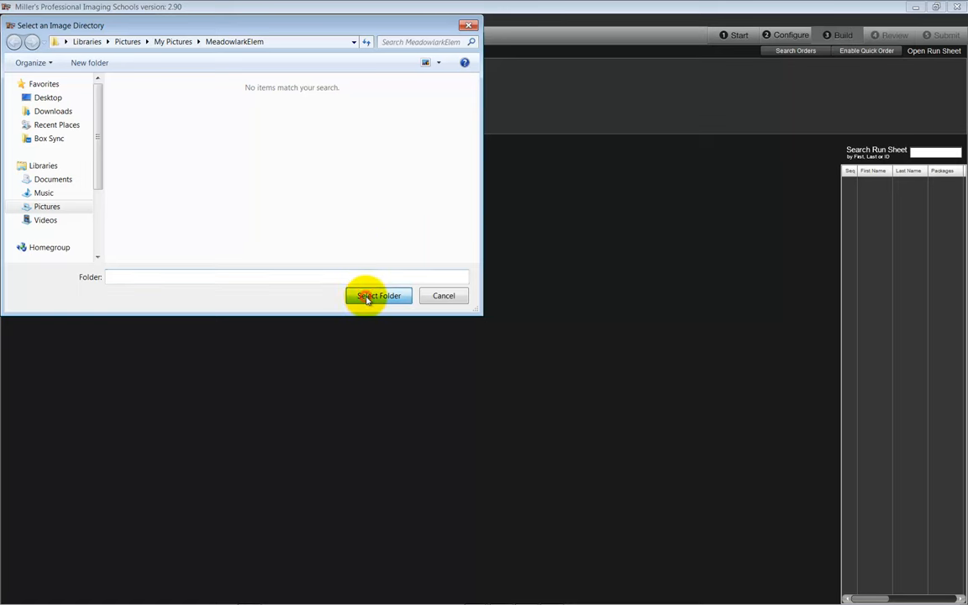
click(378, 296)
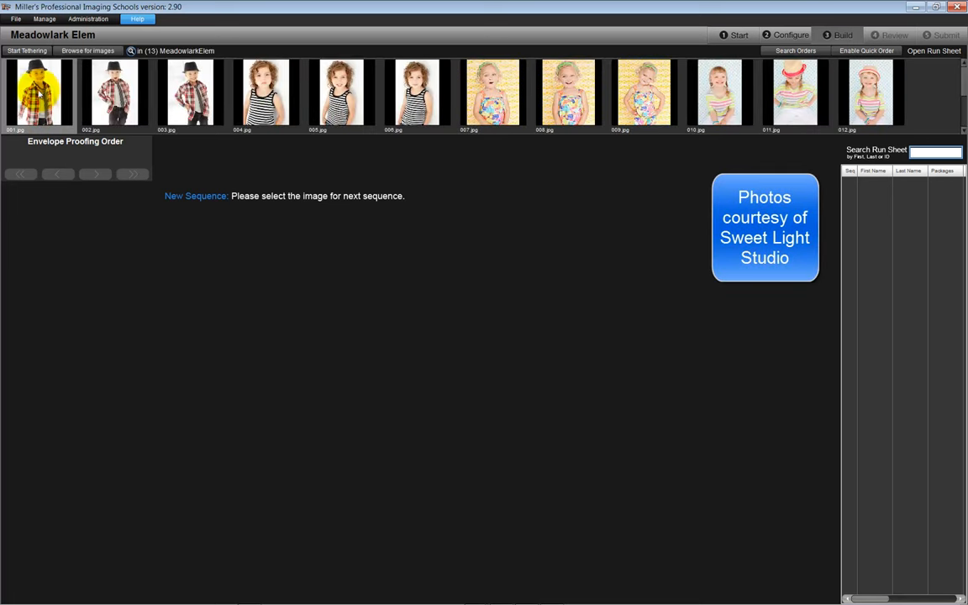
click(39, 94)
text(1010)
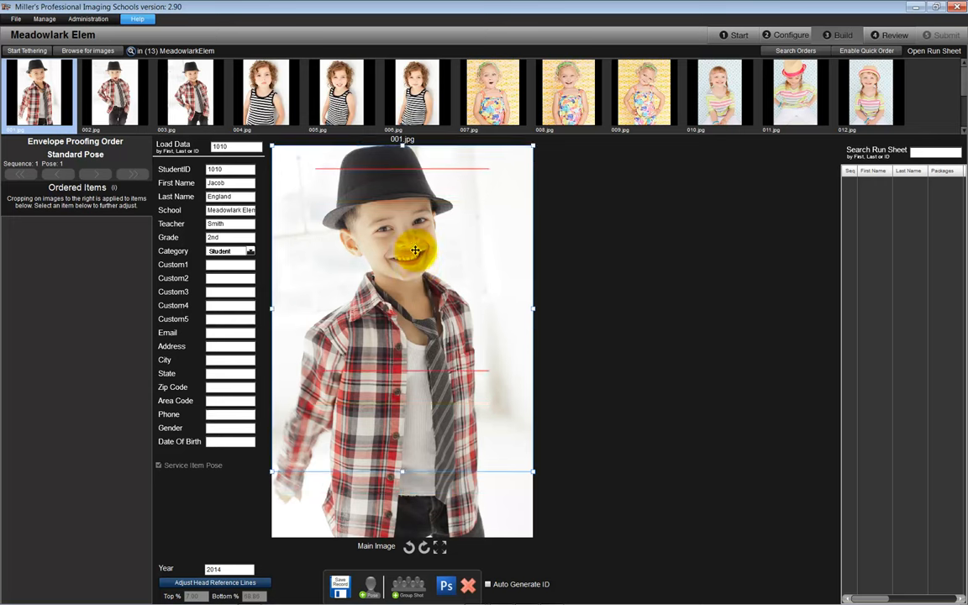
click(369, 585)
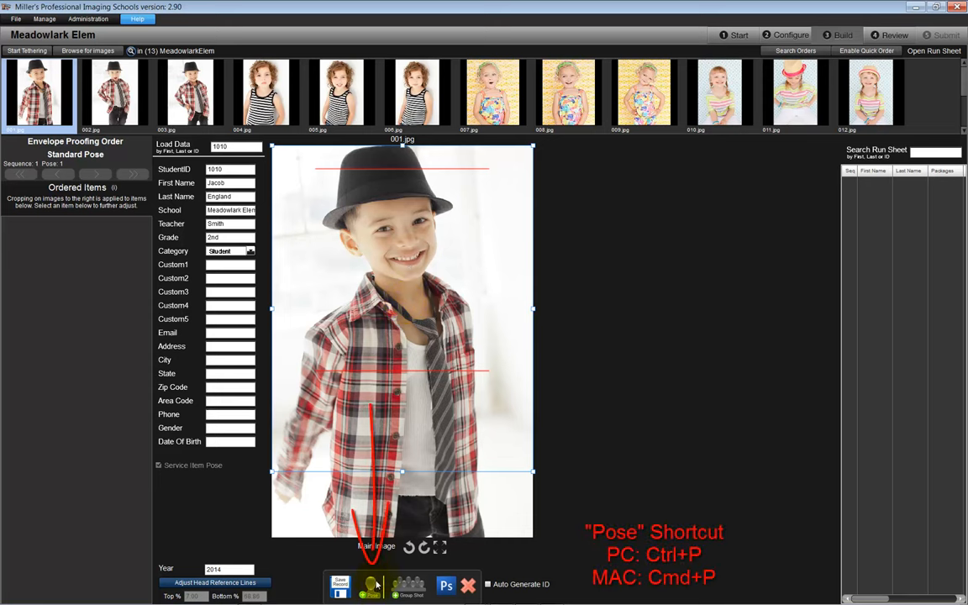
click(370, 585)
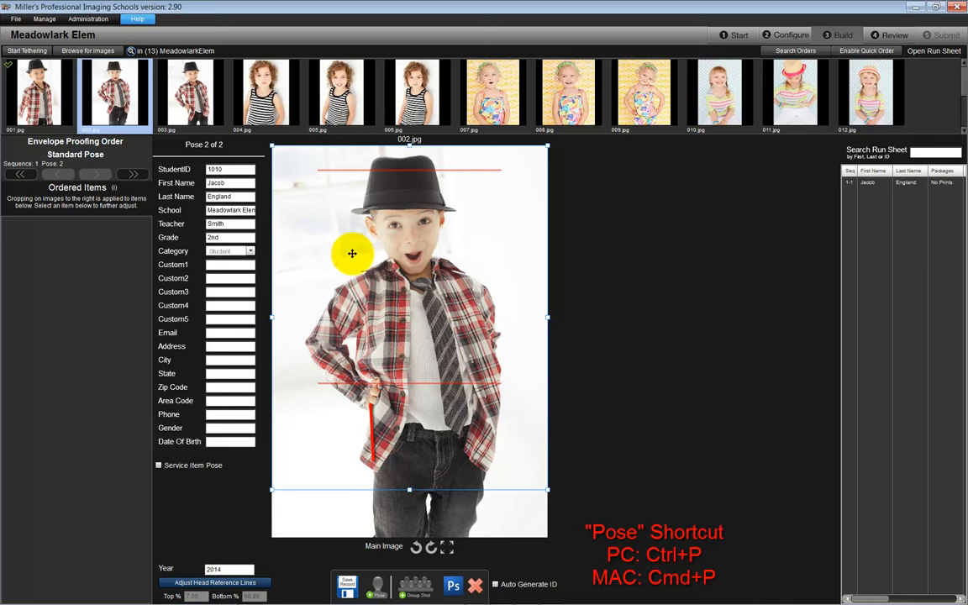
mouse_move(379, 585)
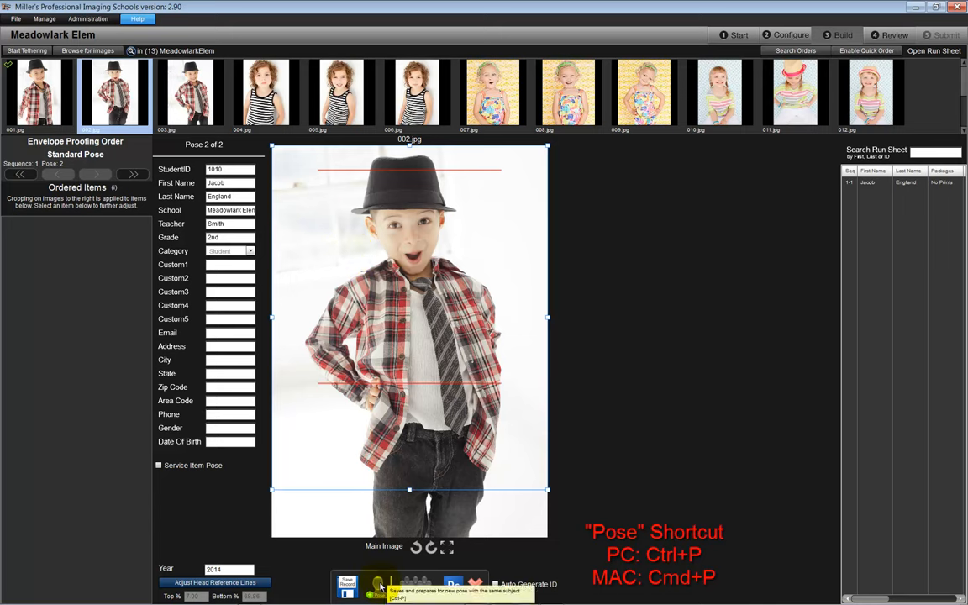
click(380, 586)
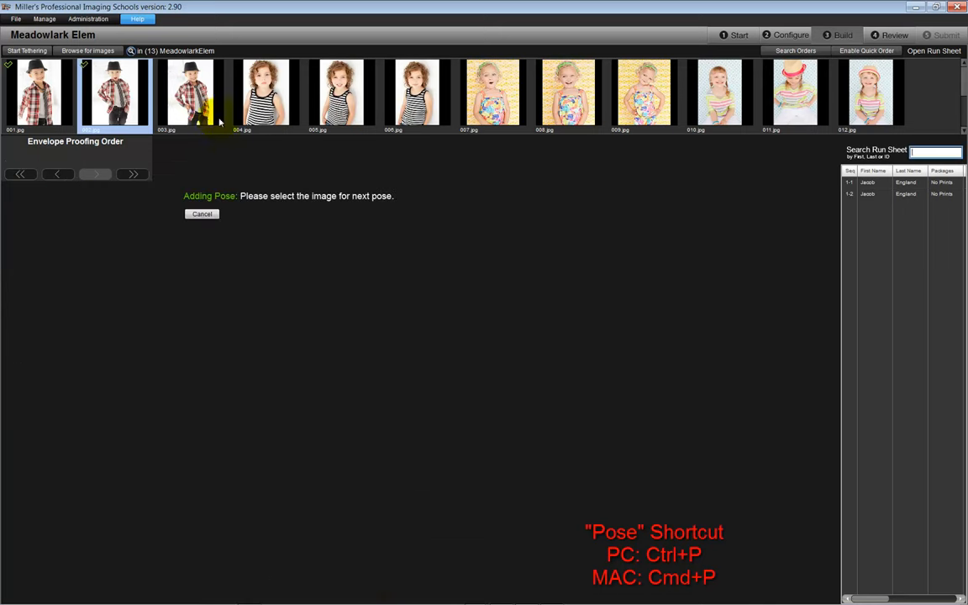
click(189, 92)
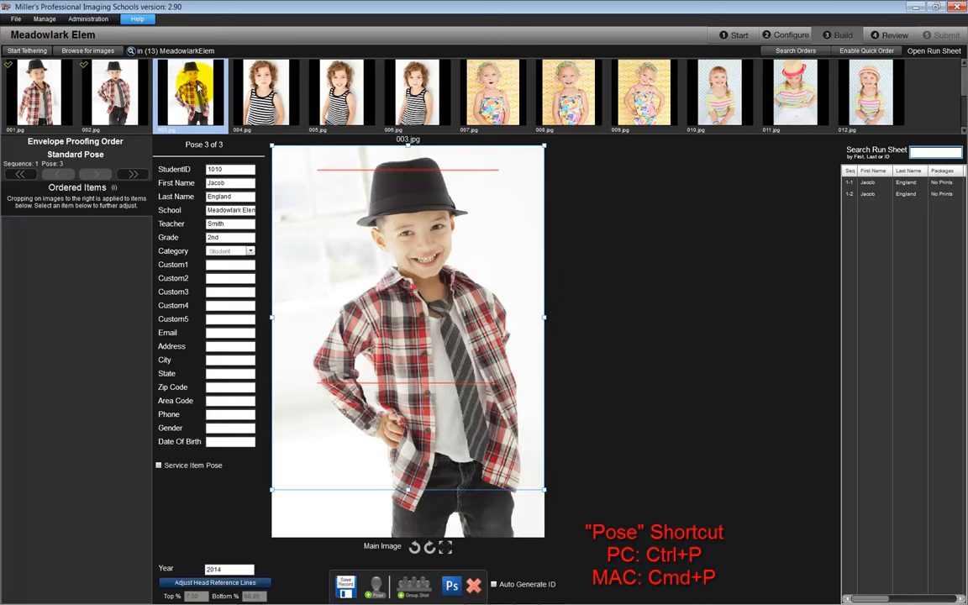
mouse_move(342, 529)
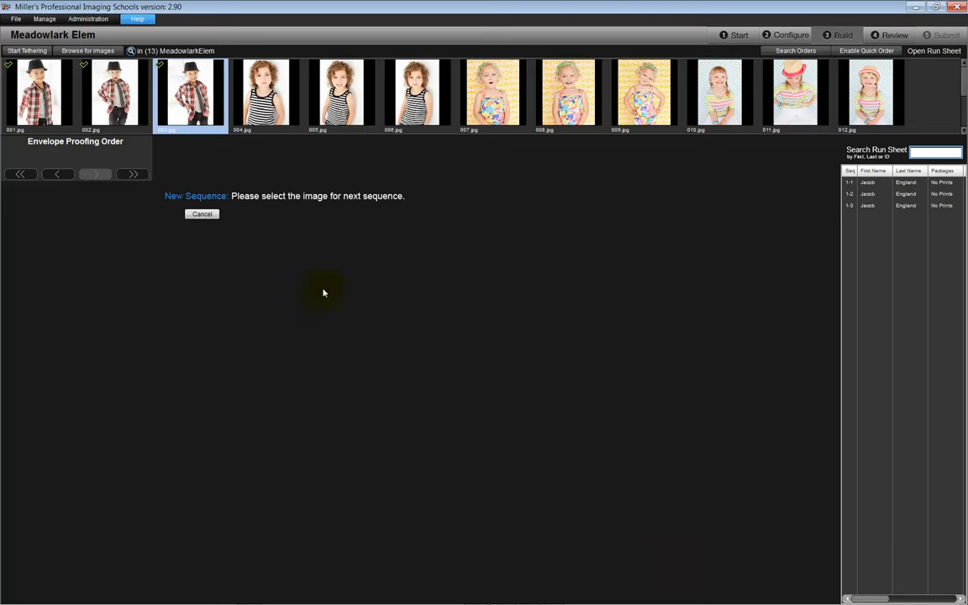
click(265, 92)
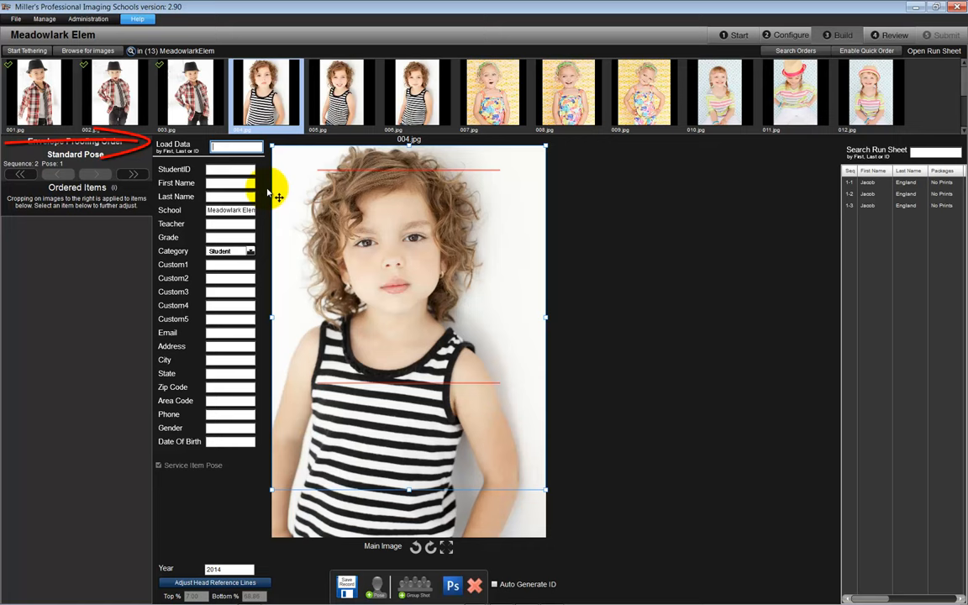
text(1028)
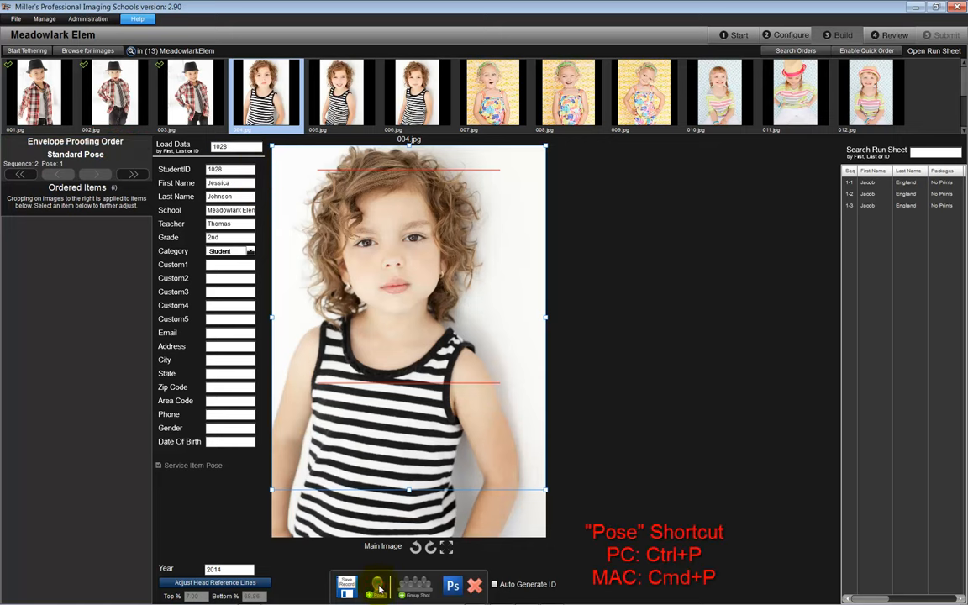
click(376, 585)
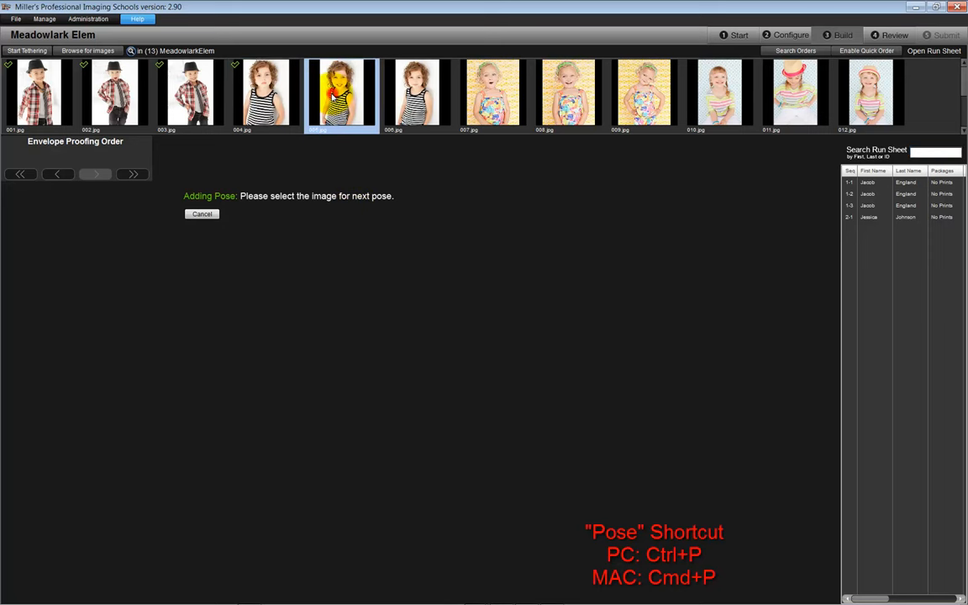
click(417, 93)
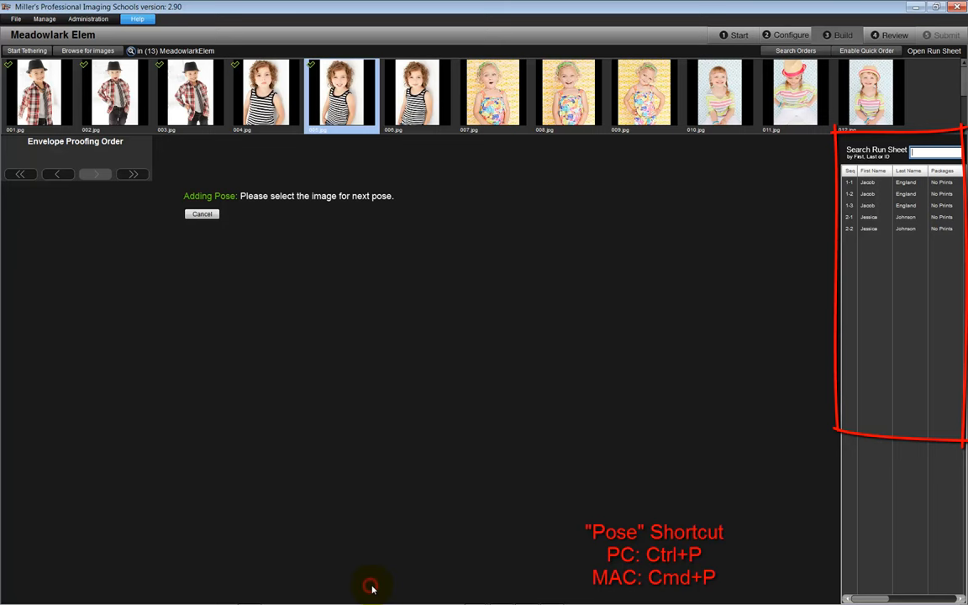
click(417, 92)
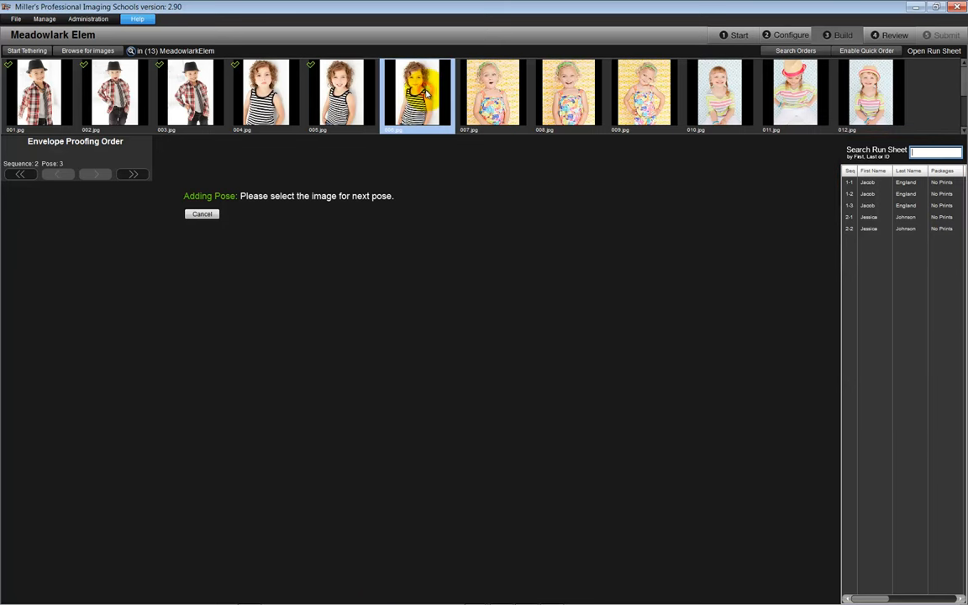
click(417, 94)
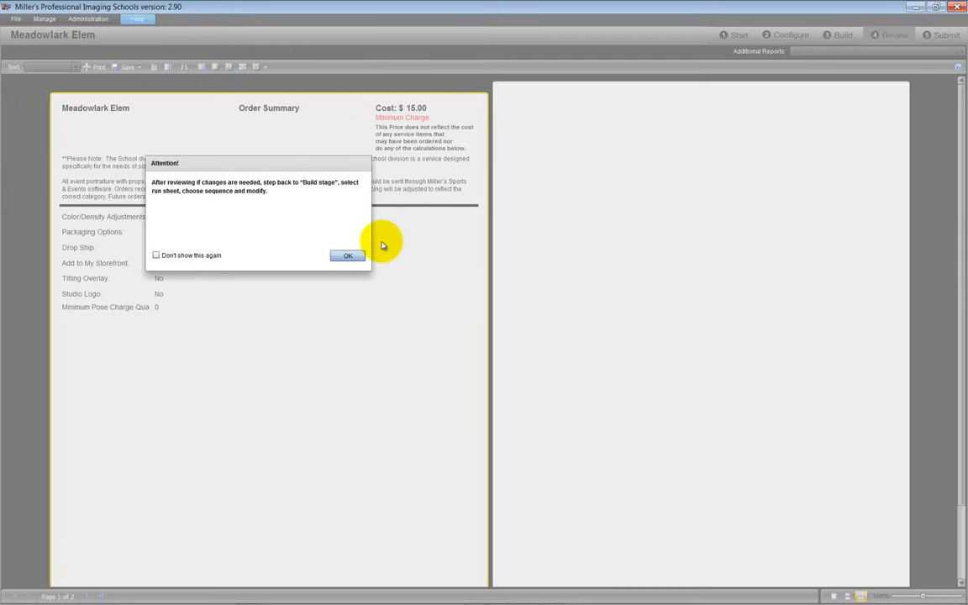
Dismiss the review Attention notice
click(347, 255)
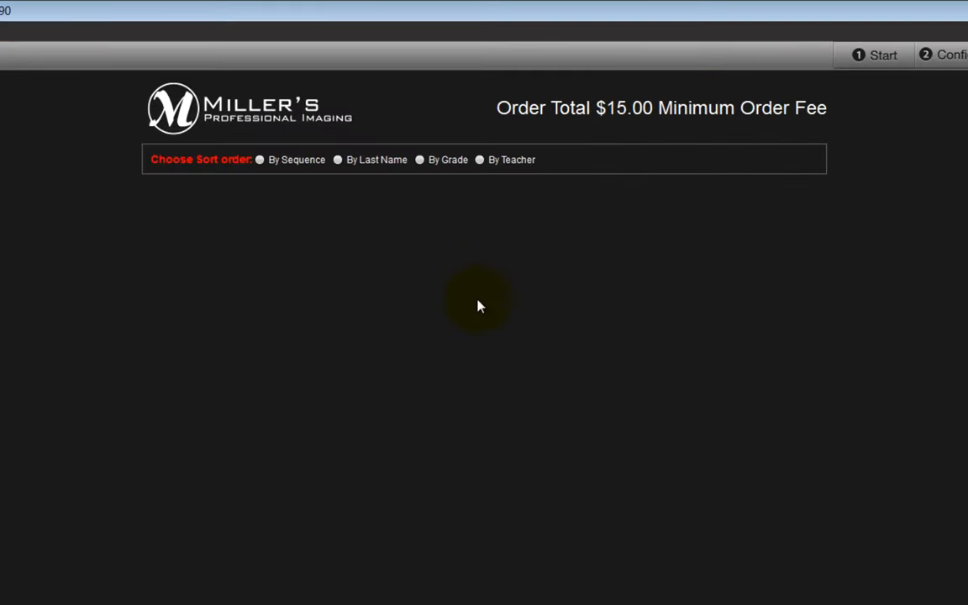
mouse_move(516, 168)
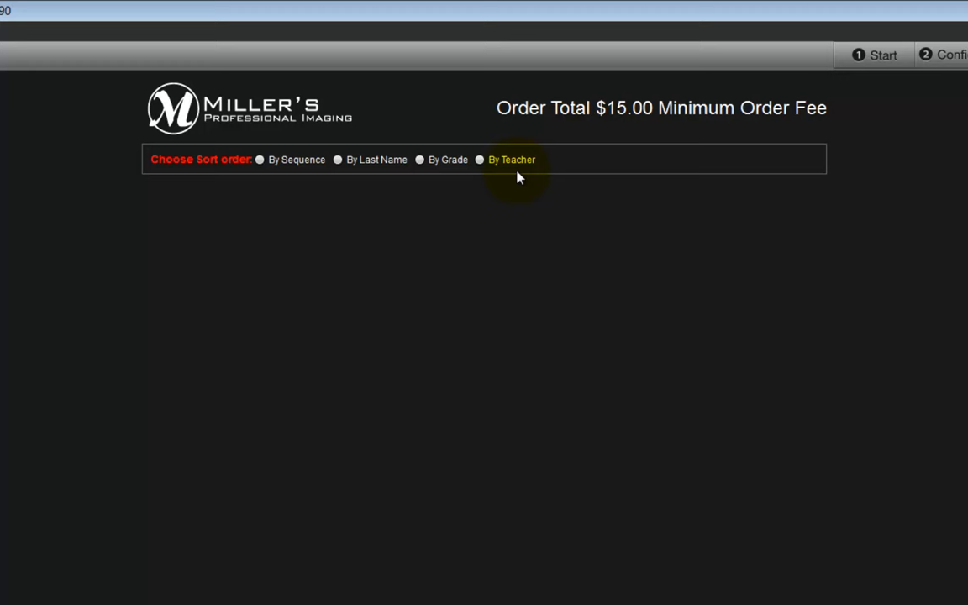
Choose By Last Name as the sort order for the envelope proofing order
click(337, 160)
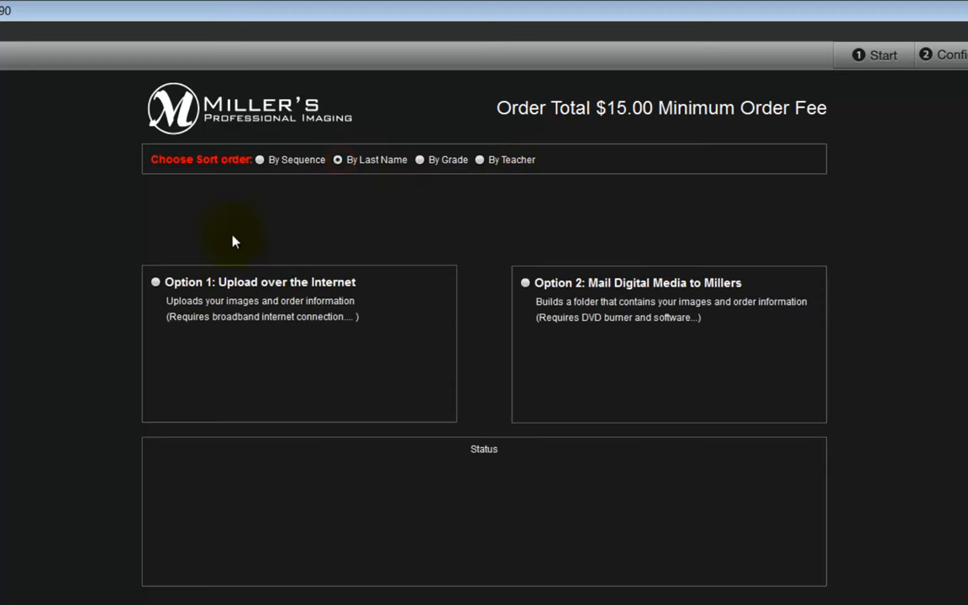
click(525, 282)
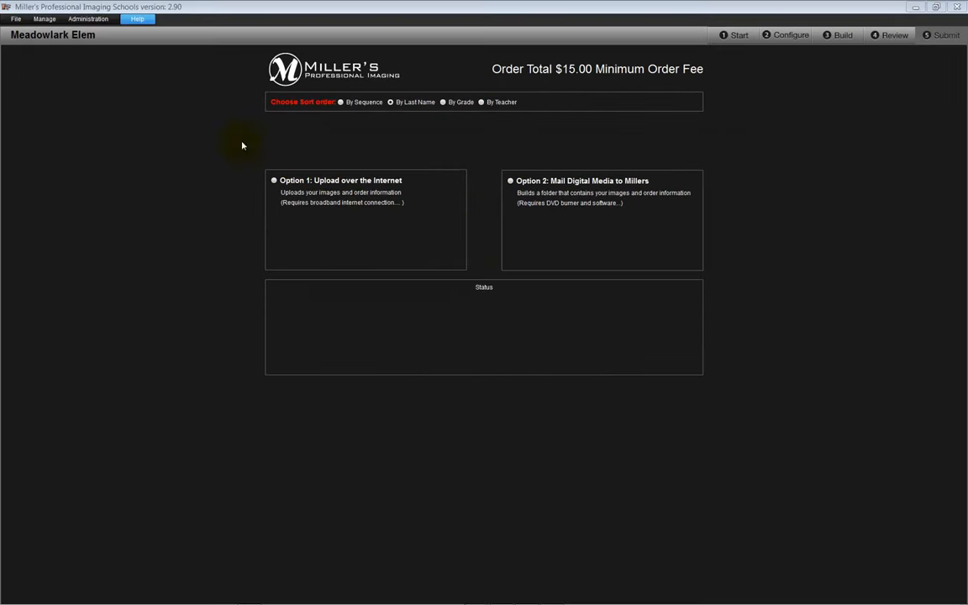
click(15, 19)
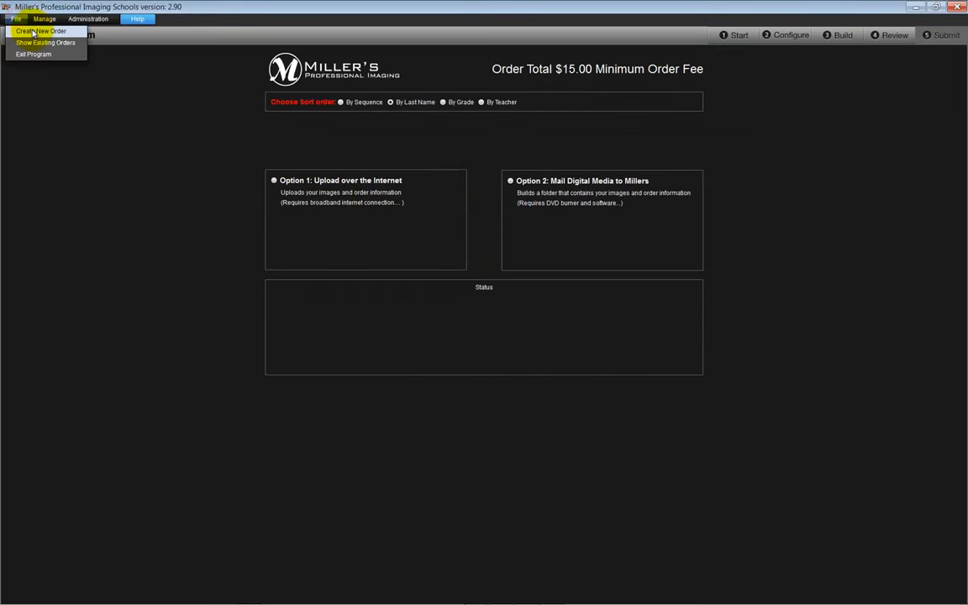
Start a new wallet proofing order for Meadowlark Elementary 2013-2014 and configure its wallet proofs
click(40, 31)
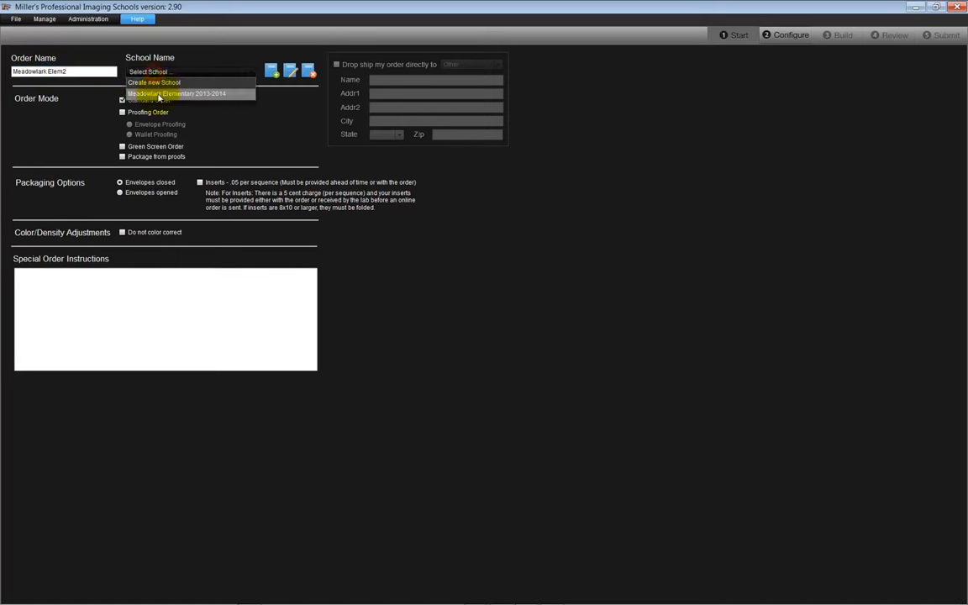
click(176, 93)
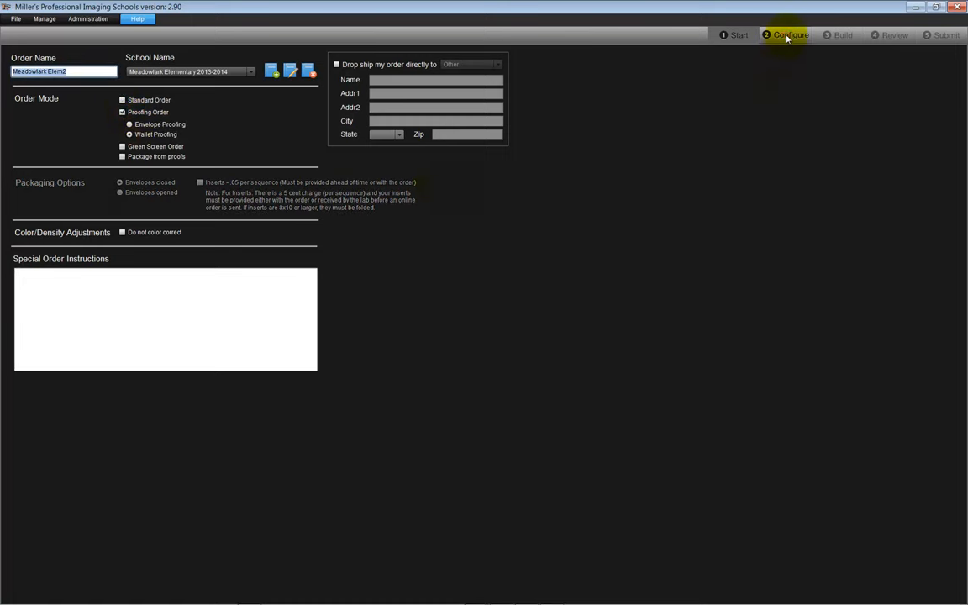
click(788, 36)
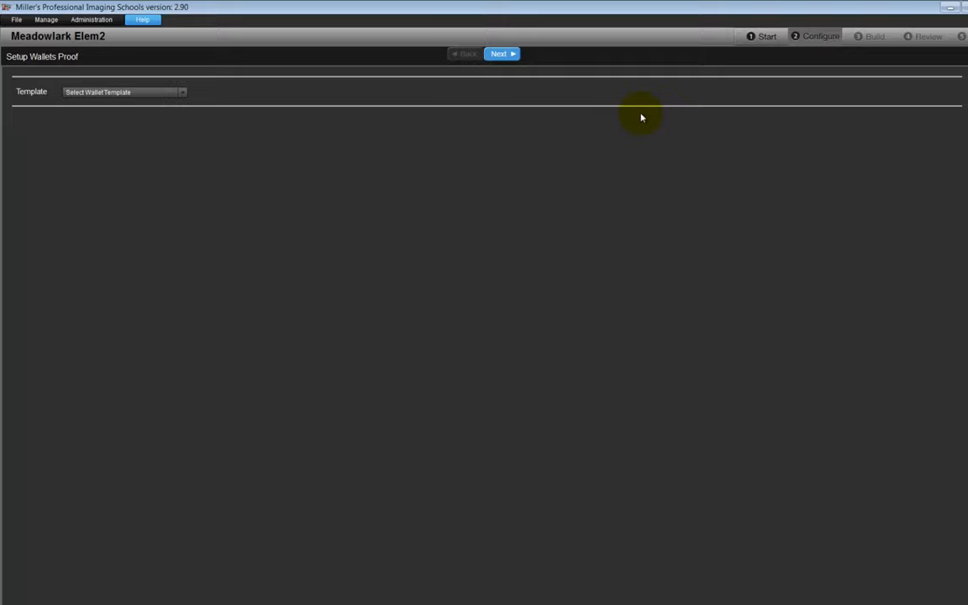
Preview No Die-Cut and No Studio Name, then apply the Proofing w/ Watermark template and continue
click(181, 92)
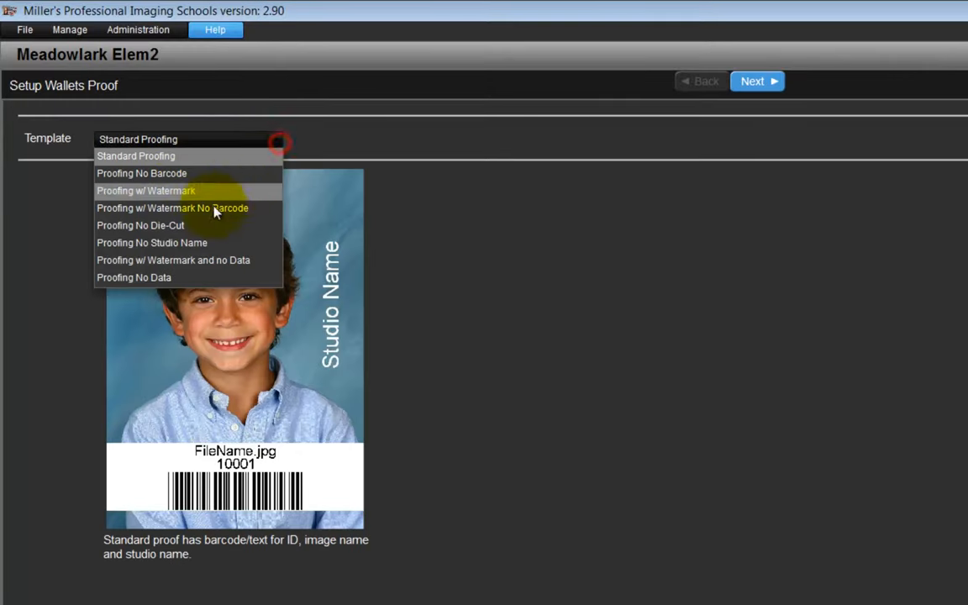
click(140, 225)
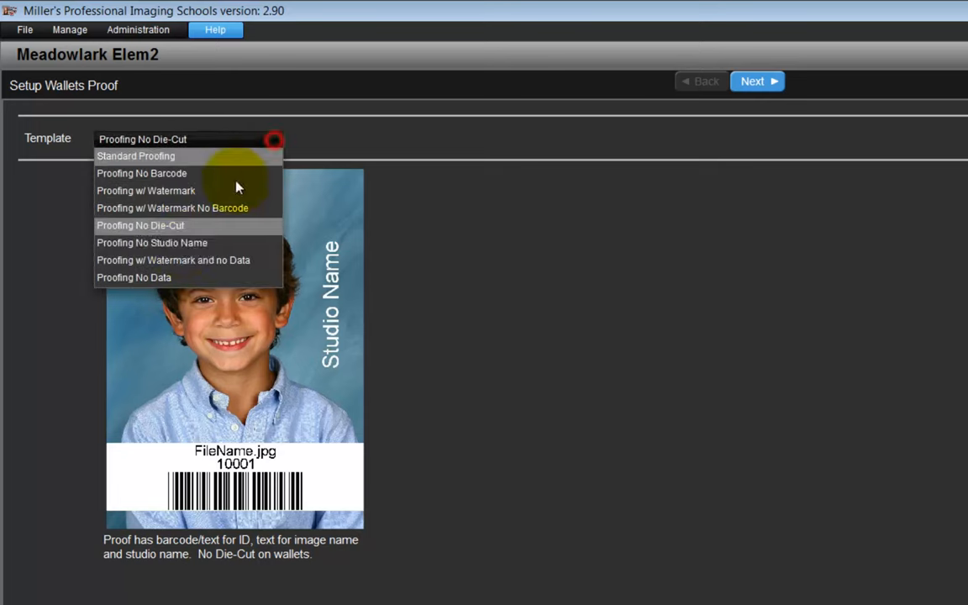
click(151, 243)
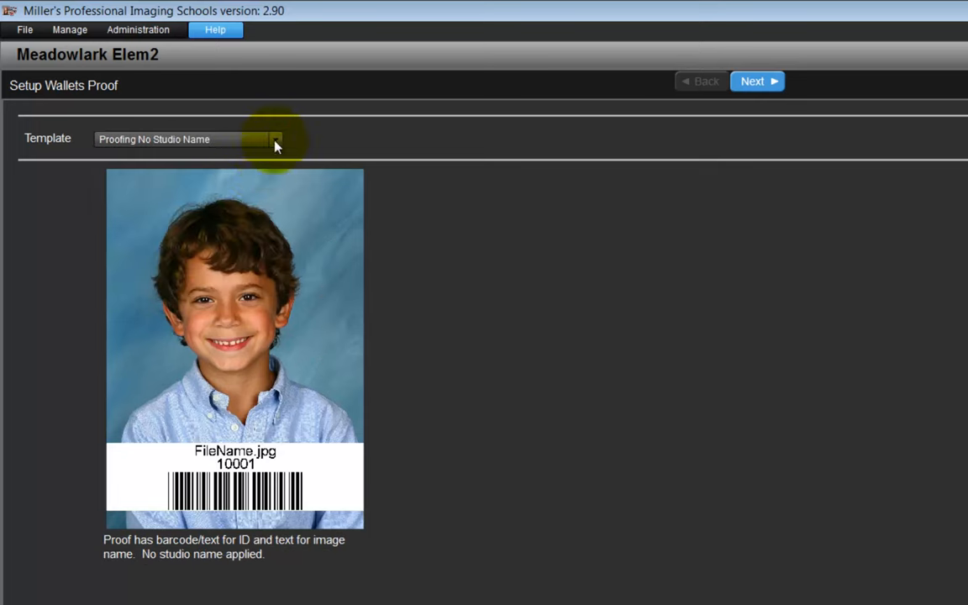
click(276, 139)
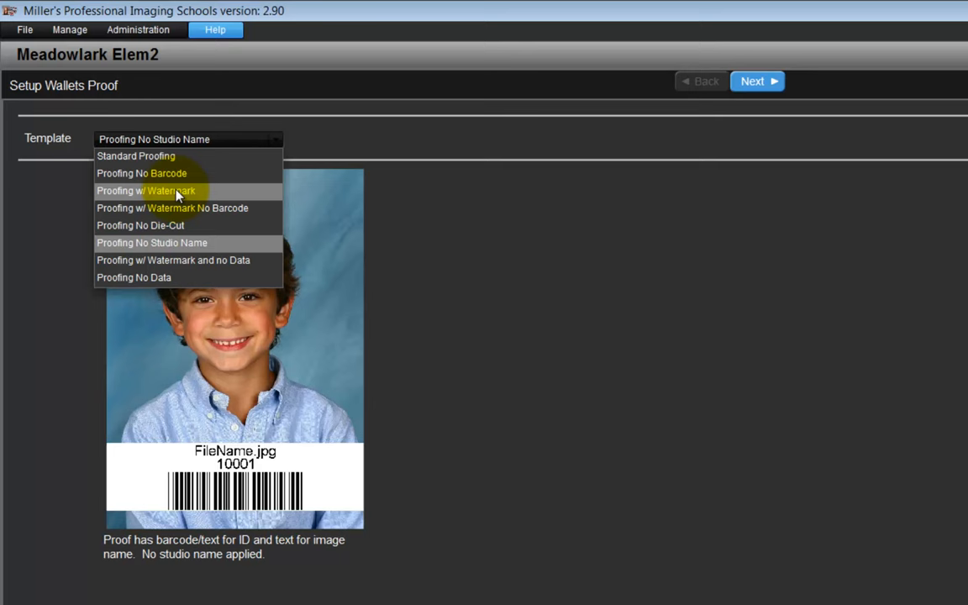
click(146, 191)
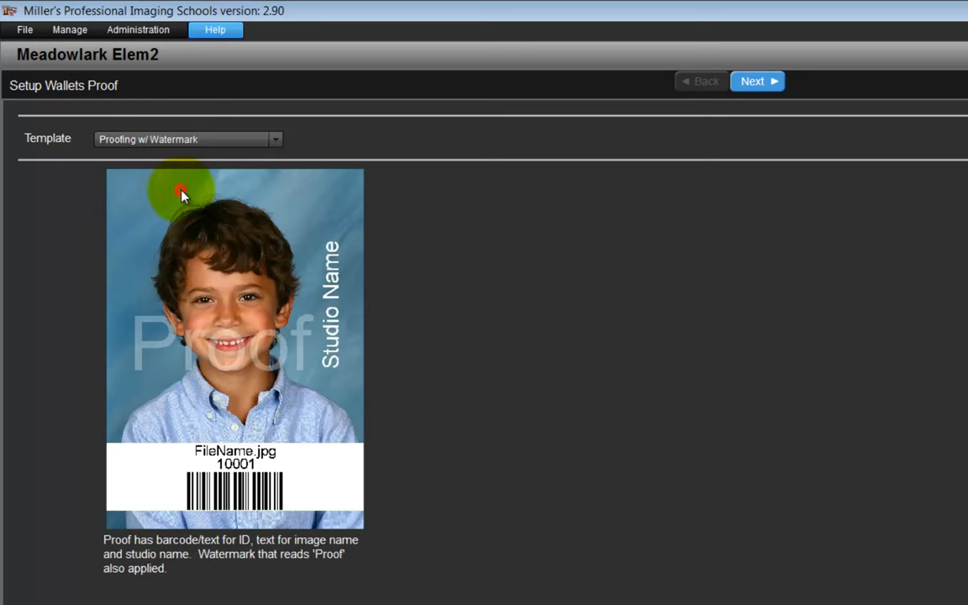
mouse_move(330, 264)
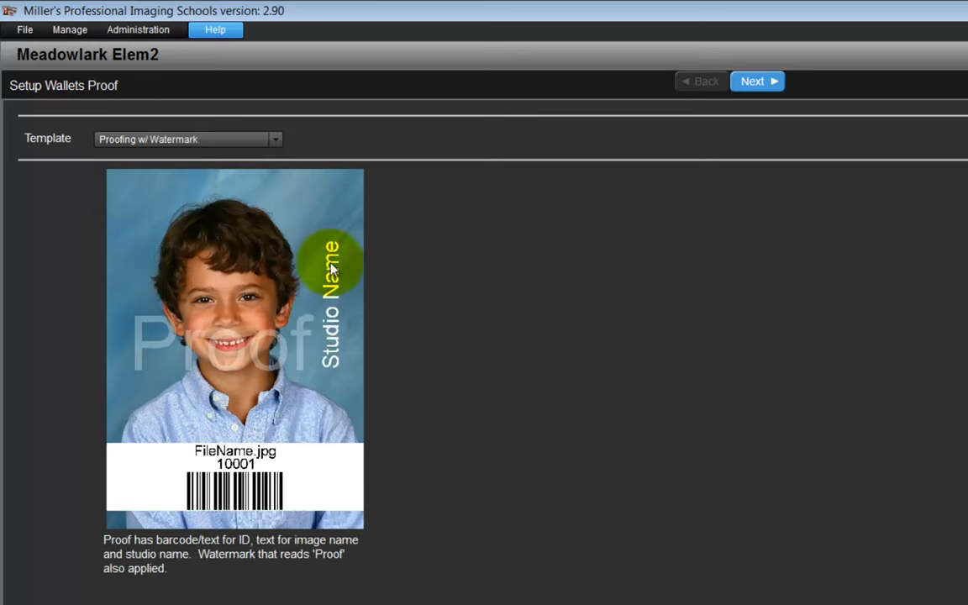
mouse_move(208, 450)
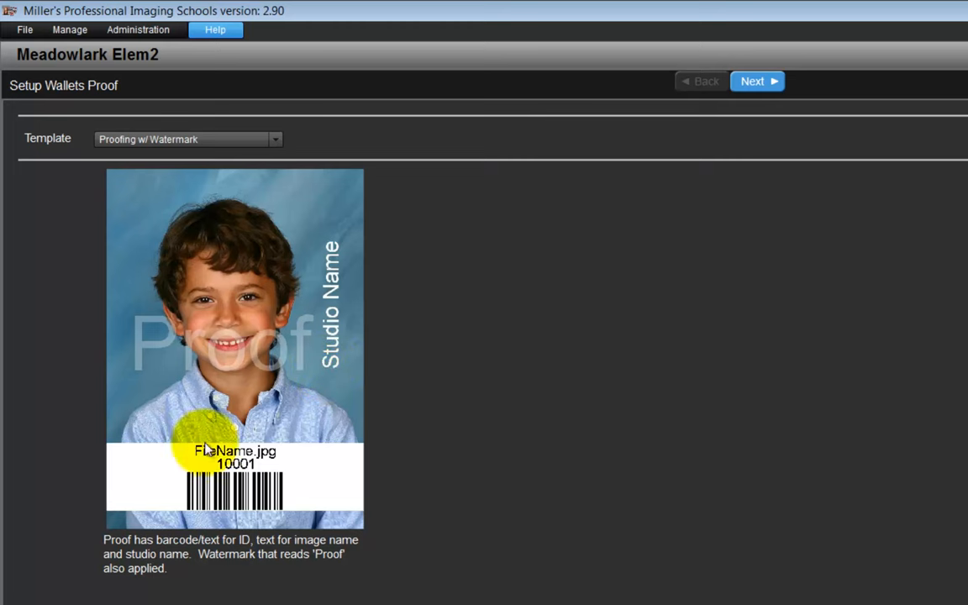
mouse_move(447, 445)
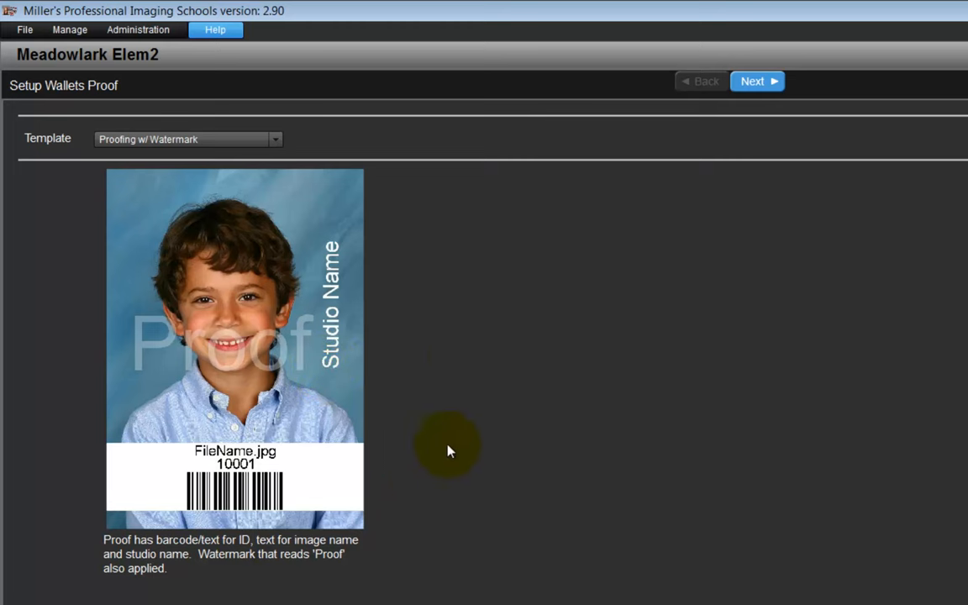
mouse_move(462, 361)
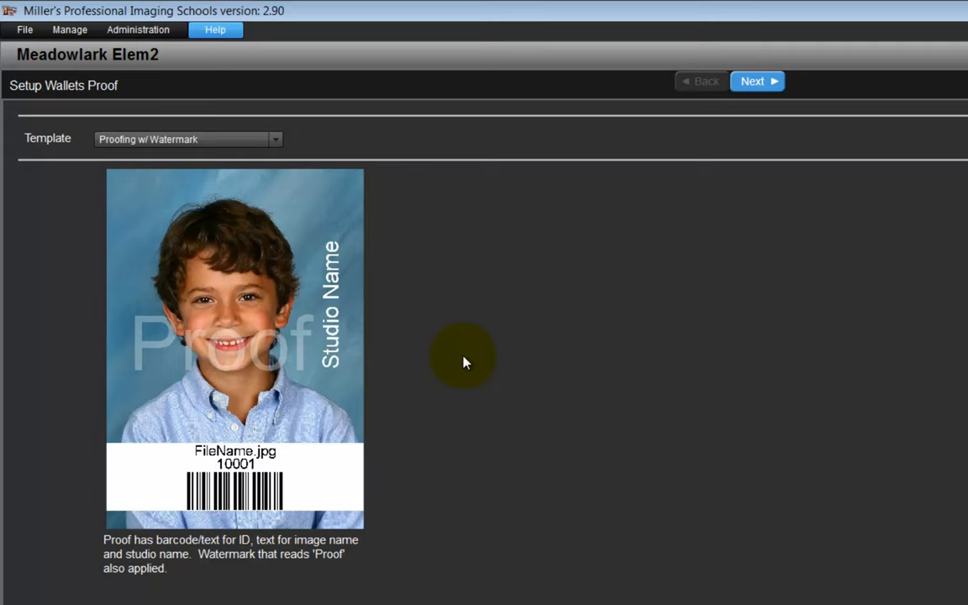
click(755, 80)
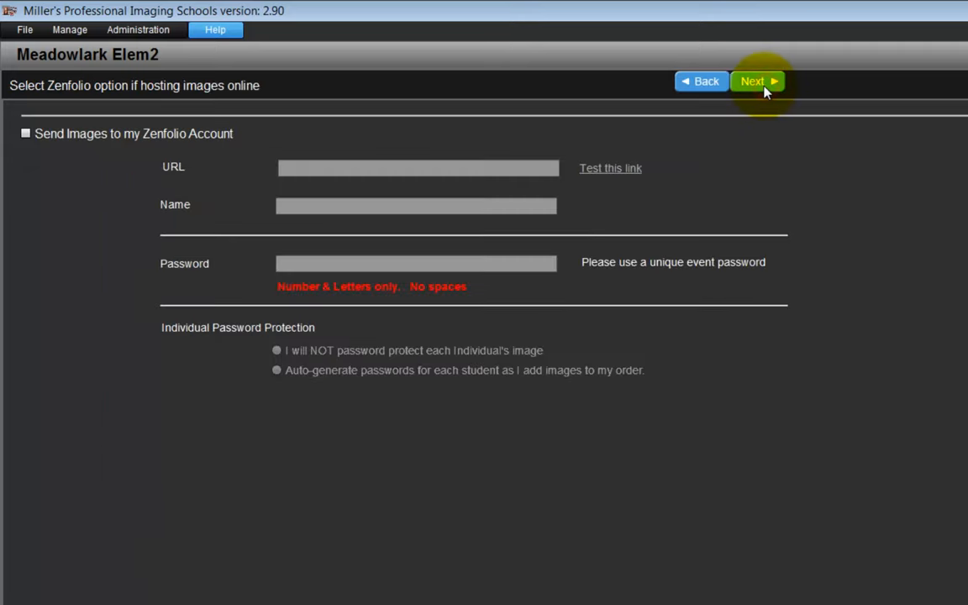